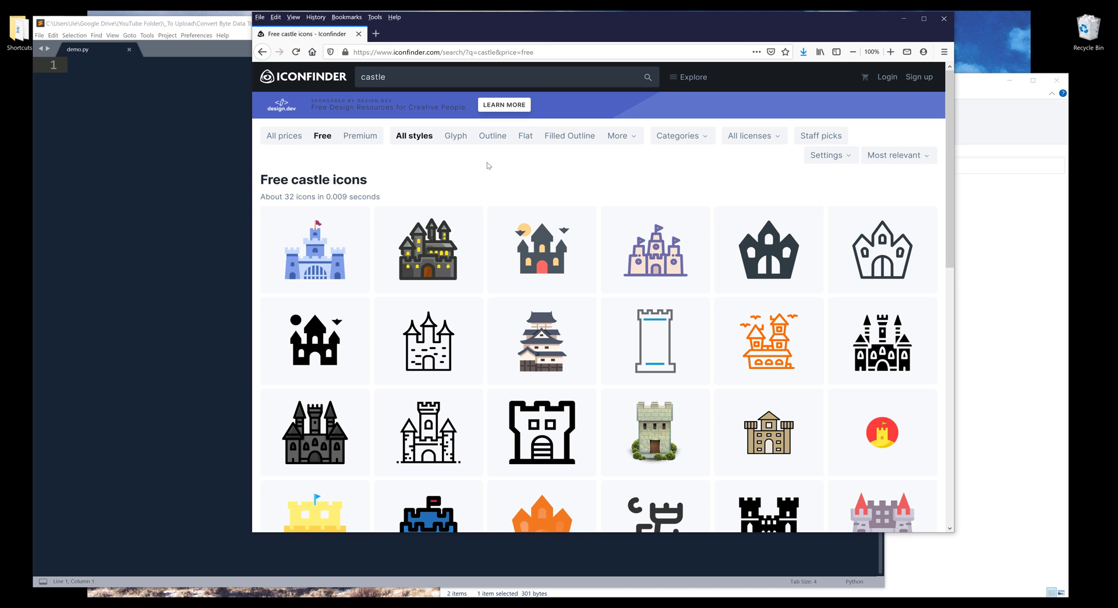
{"action": "mouse_move", "coordinate": [525, 182]}
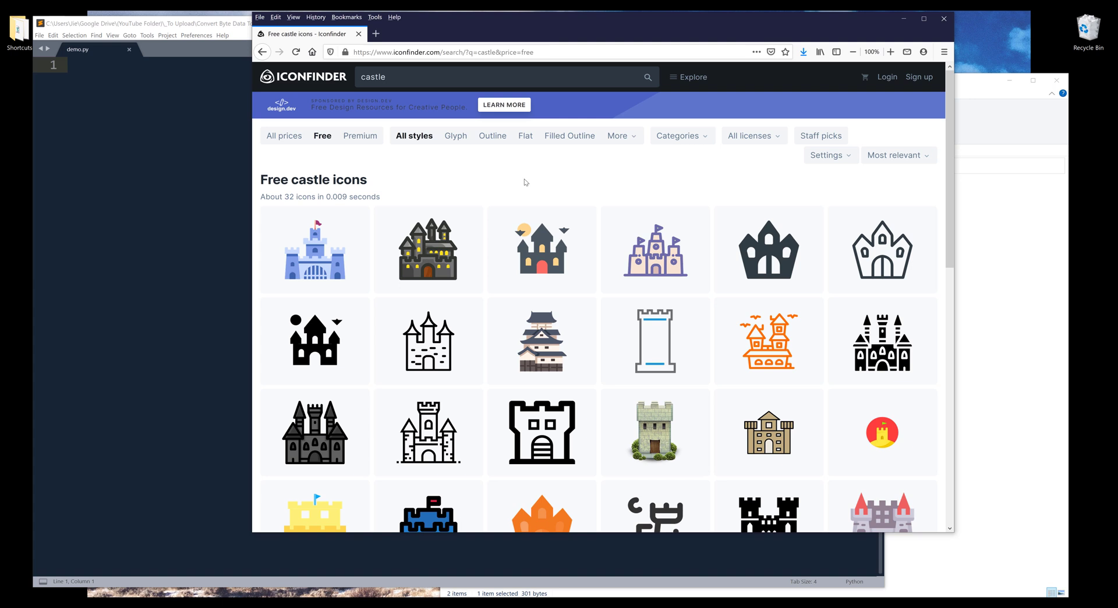
{"action": "mouse_move", "coordinate": [513, 172]}
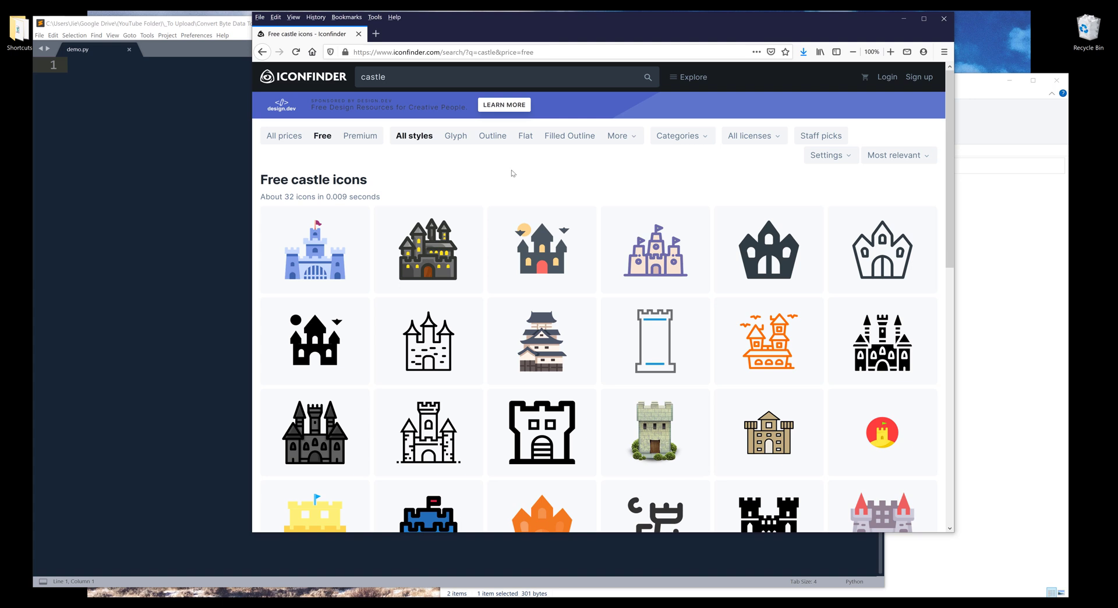
{"action": "mouse_move", "coordinate": [428, 206]}
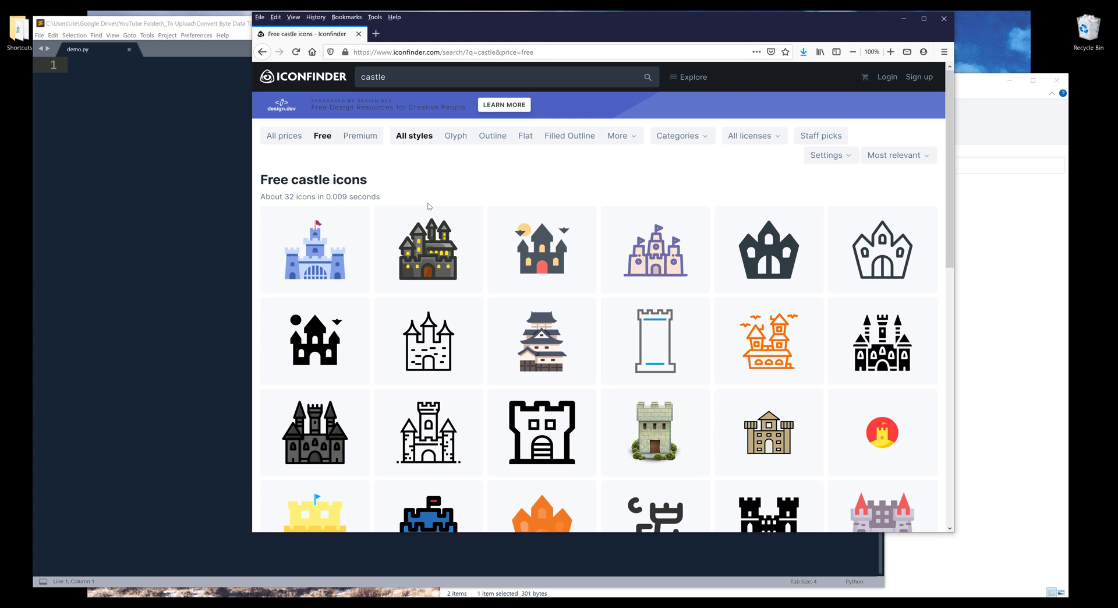
Show the details panel for the dark Halloween castle icon in the Iconfinder results
{"action": "left_click", "coordinate": [429, 249]}
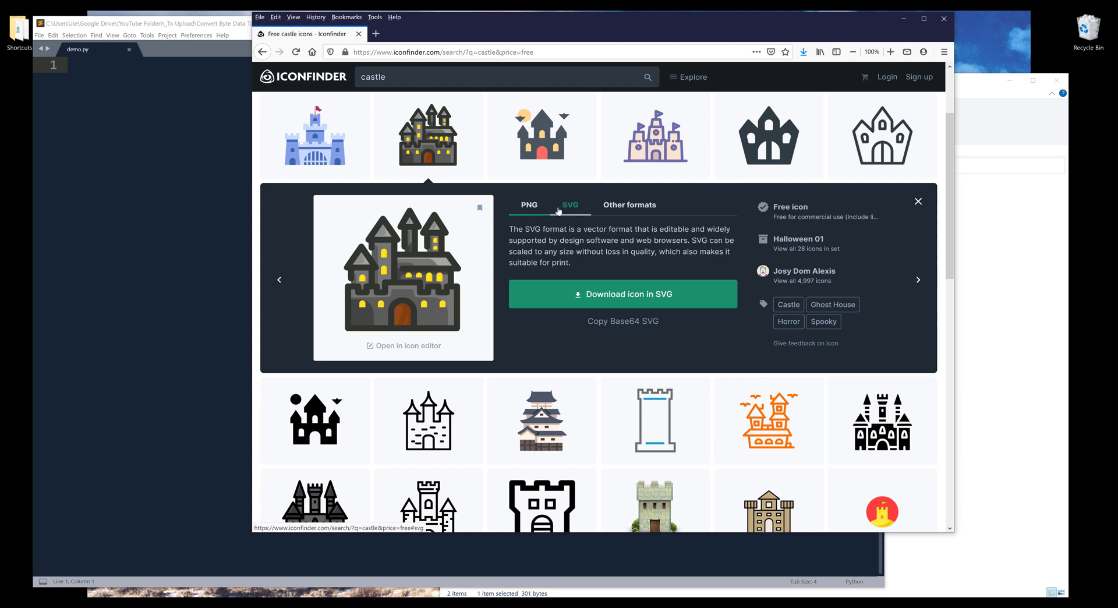
Switch the castle icon's download format from SVG to PNG at 512 px
{"action": "left_click", "coordinate": [529, 204]}
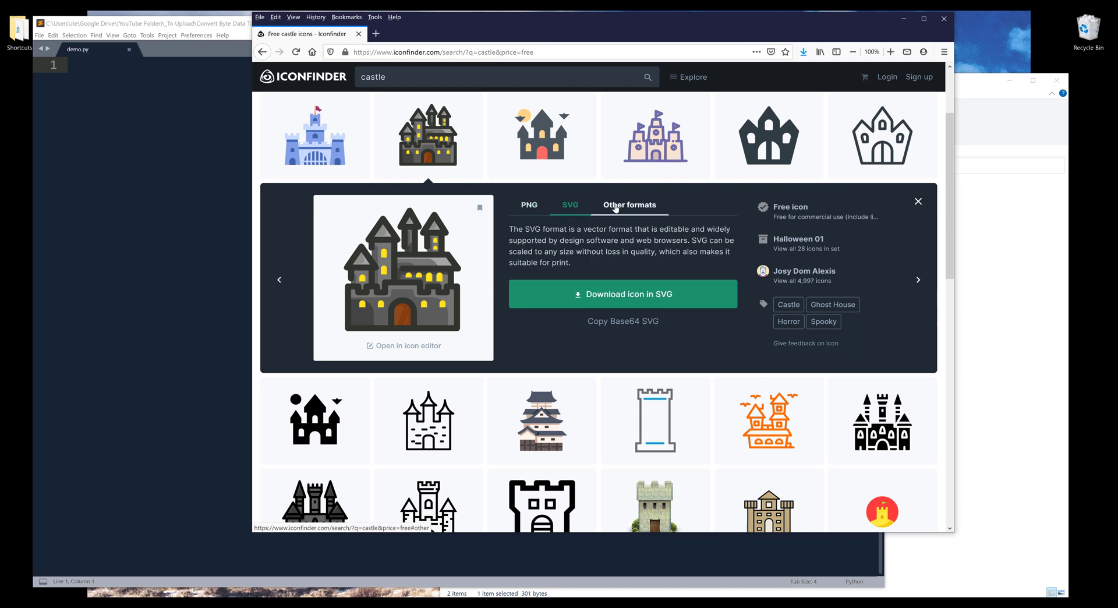
{"action": "left_click", "coordinate": [629, 204]}
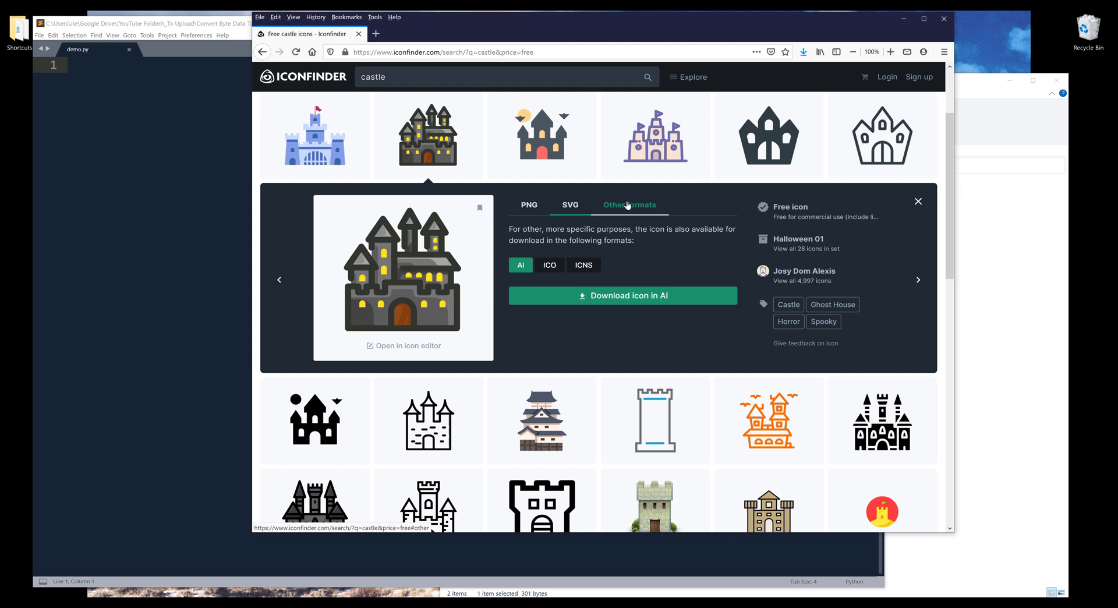
{"action": "mouse_move", "coordinate": [653, 222]}
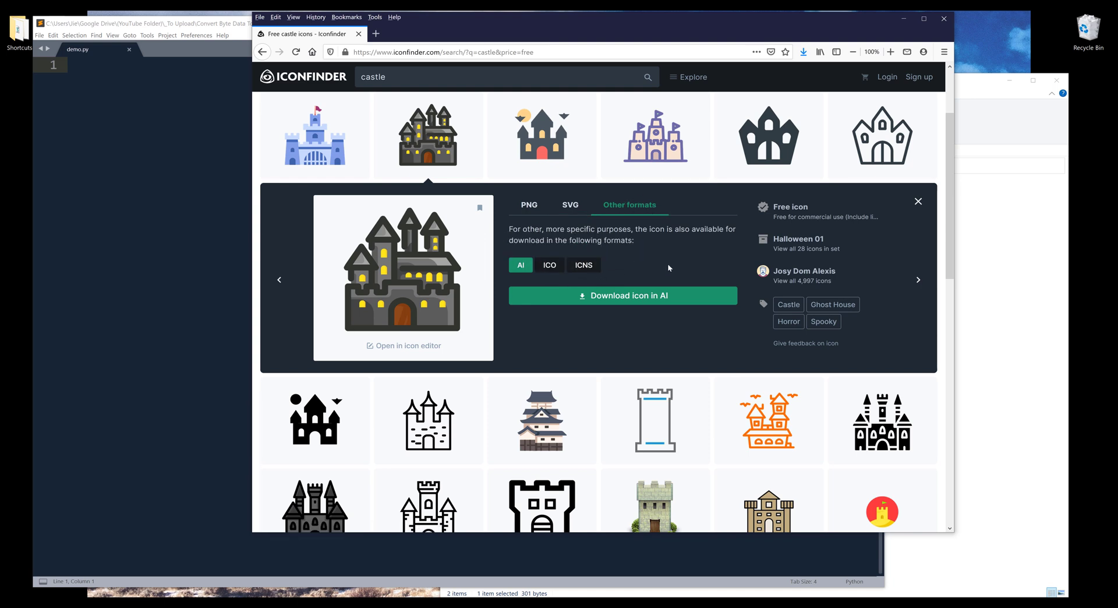
{"action": "left_click", "coordinate": [529, 203]}
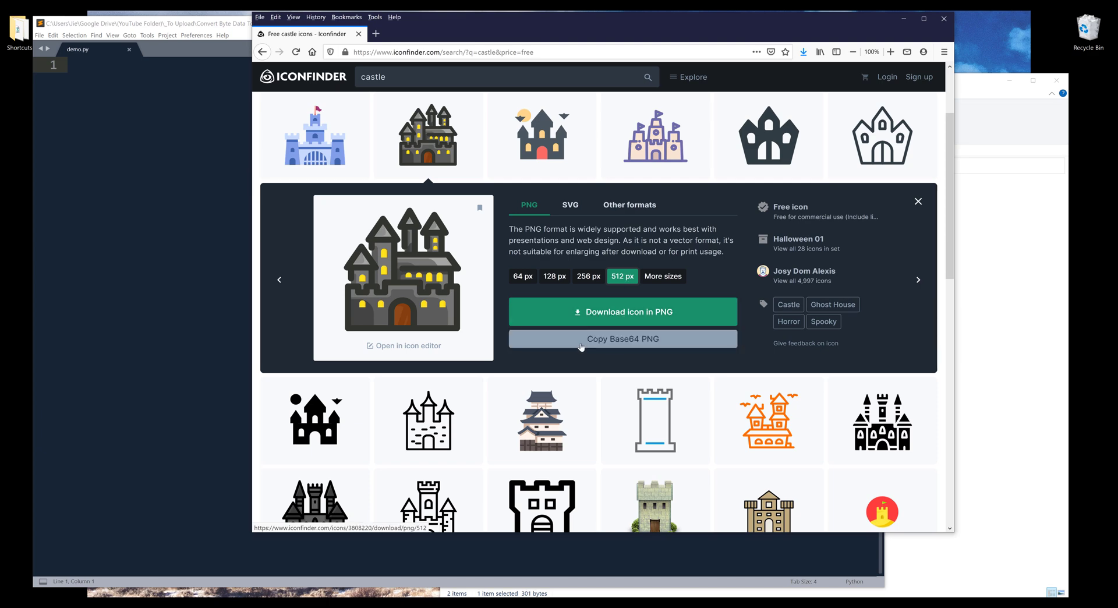
{"action": "mouse_move", "coordinate": [620, 344]}
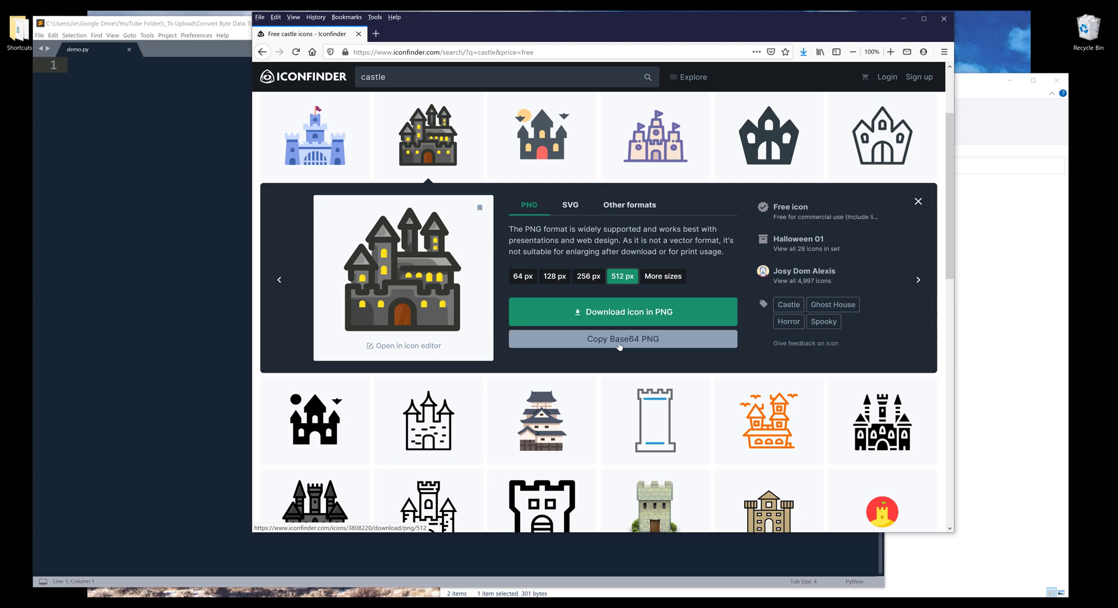
Copy the castle icon's Base64 PNG data for pasting into byte_array.py as byte_data
{"action": "left_click", "coordinate": [622, 339]}
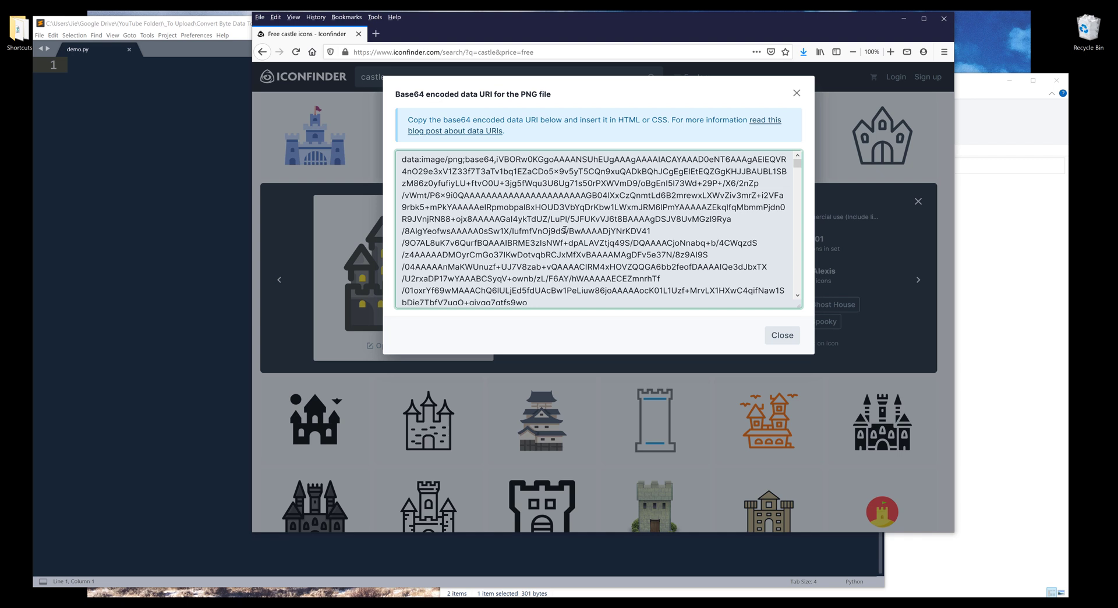
{"action": "mouse_move", "coordinate": [477, 170]}
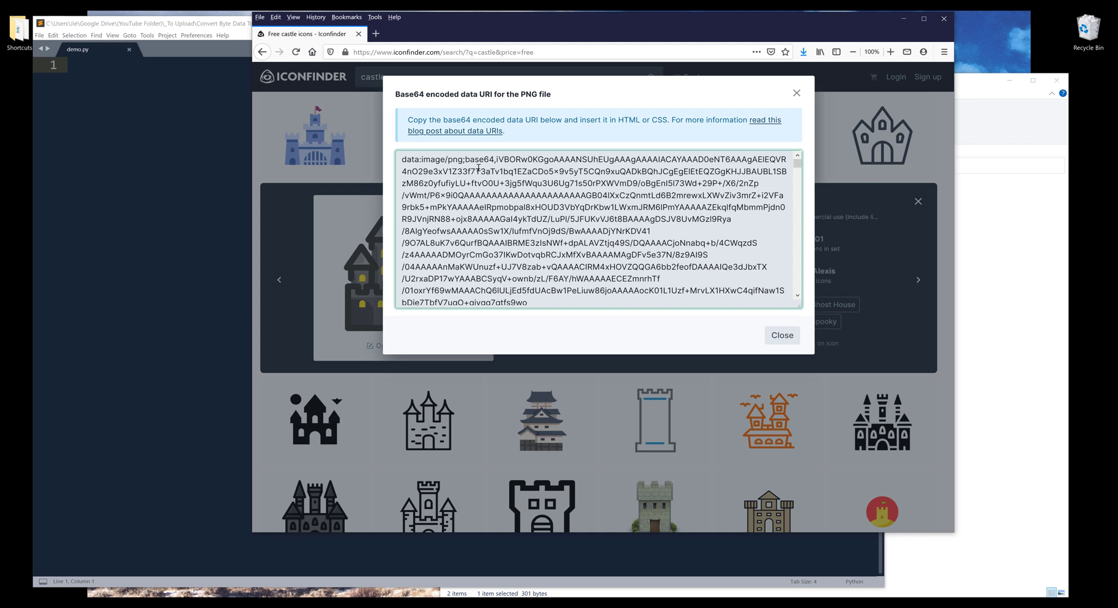
{"action": "mouse_move", "coordinate": [466, 175]}
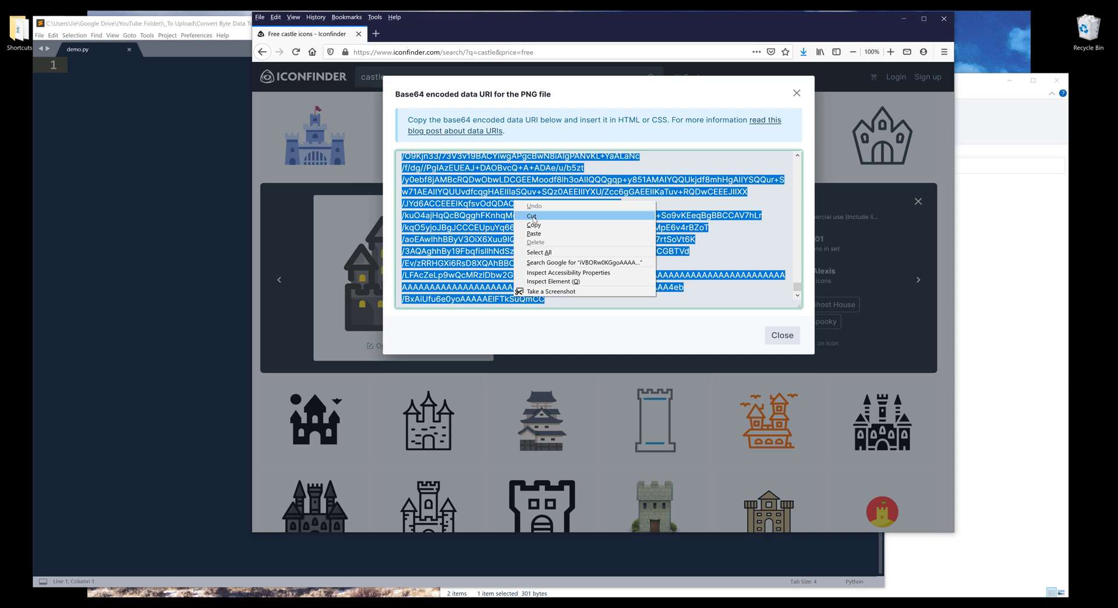
{"action": "left_click", "coordinate": [80, 49]}
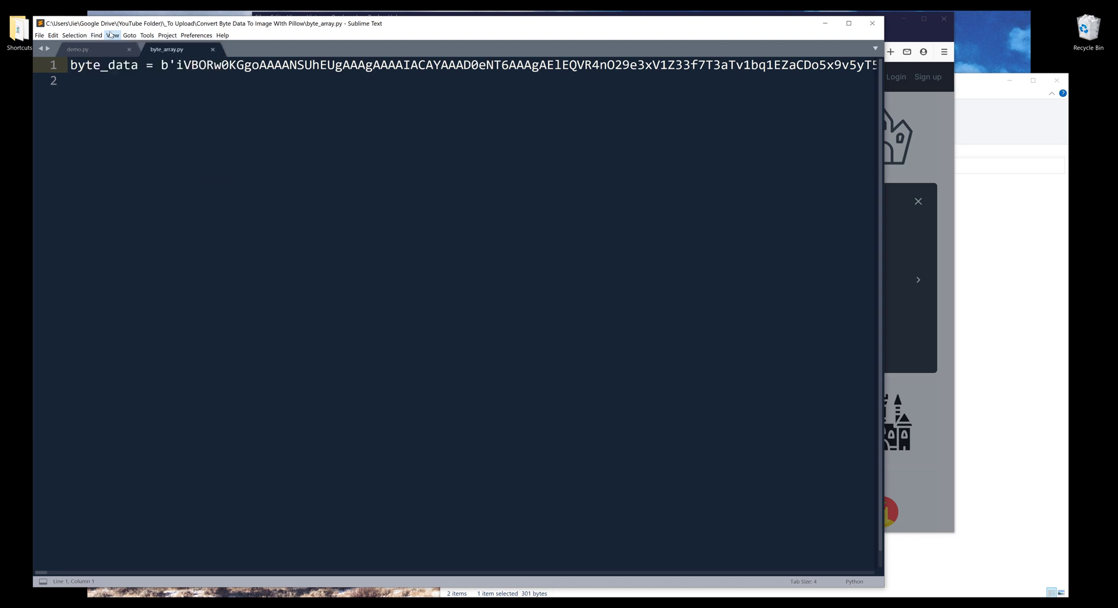
Enable Word Wrap to view the full byte_data literal, then bring up the empty demo.py
{"action": "left_click", "coordinate": [117, 35]}
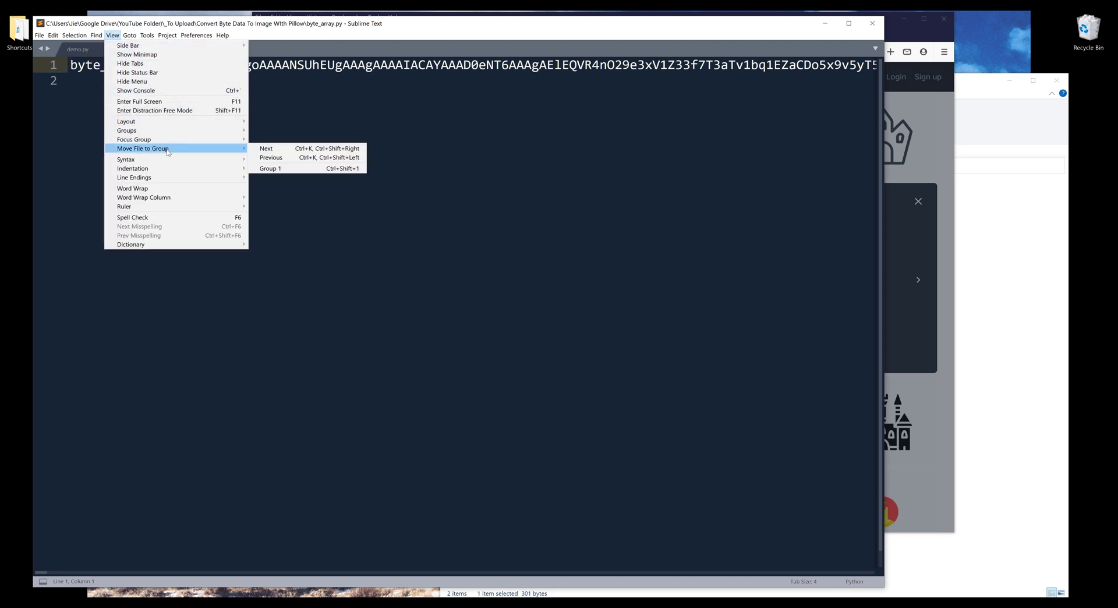
{"action": "mouse_move", "coordinate": [126, 121]}
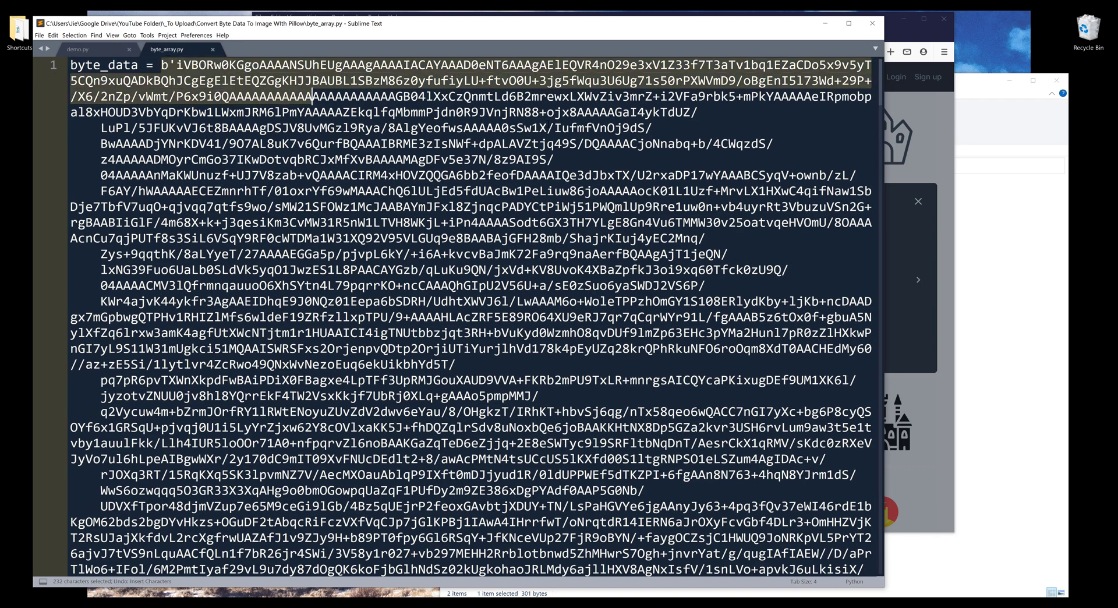
{"action": "scroll", "scroll_direction": "down", "scroll_amount": 3}
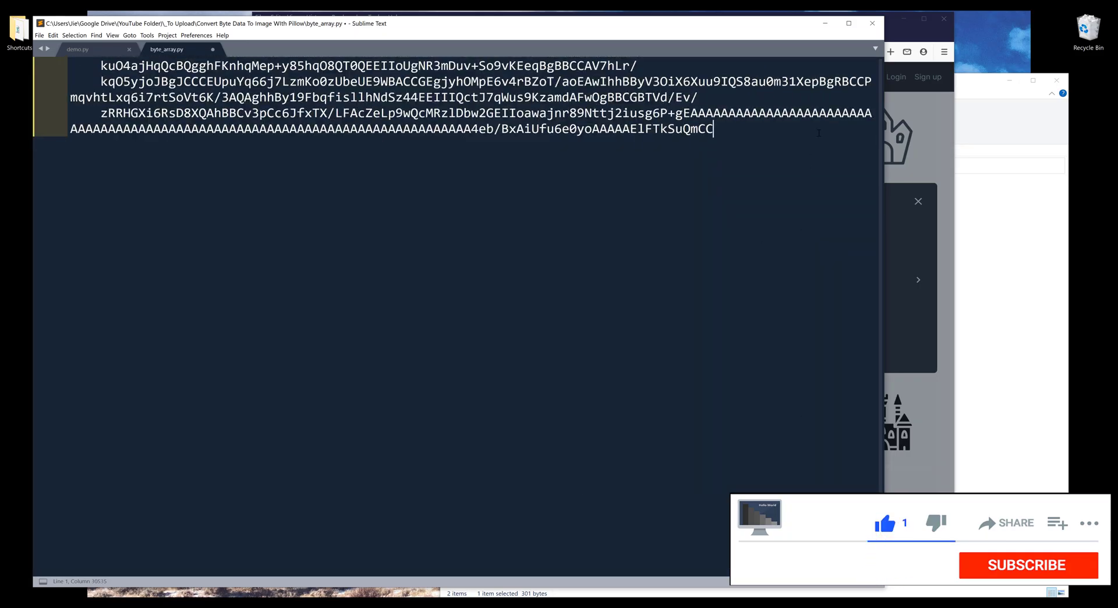
{"action": "left_click", "coordinate": [1028, 565]}
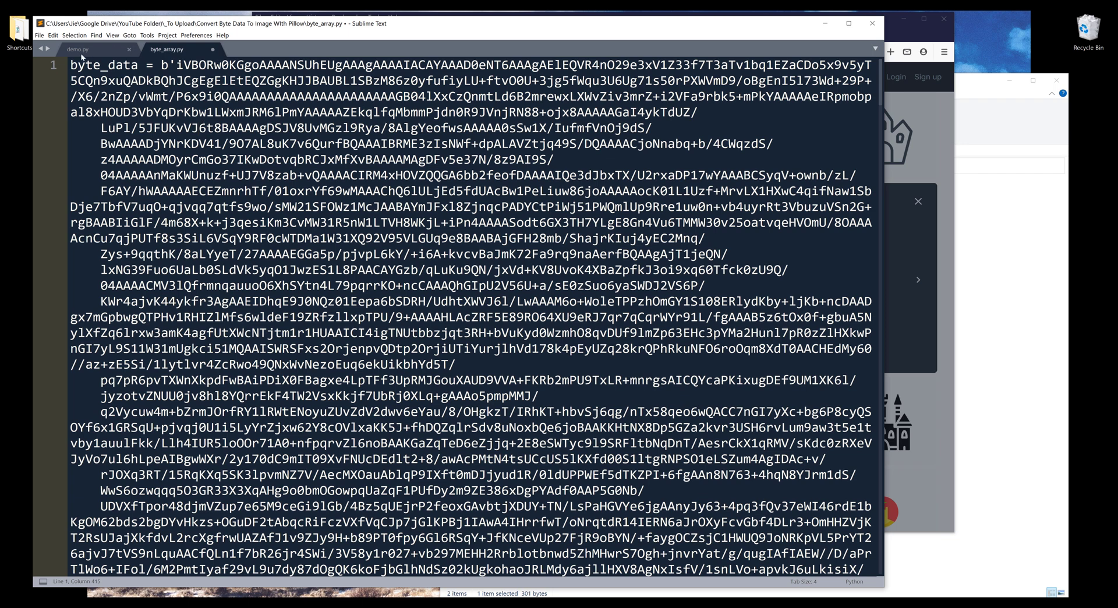
{"action": "left_click", "coordinate": [82, 50]}
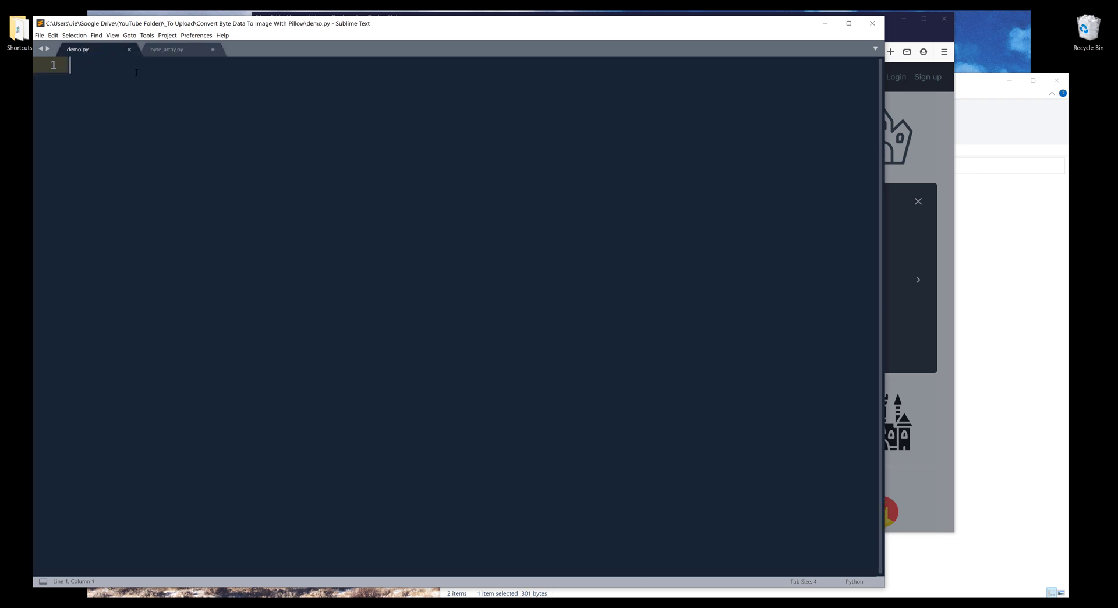
{"action": "mouse_move", "coordinate": [231, 106]}
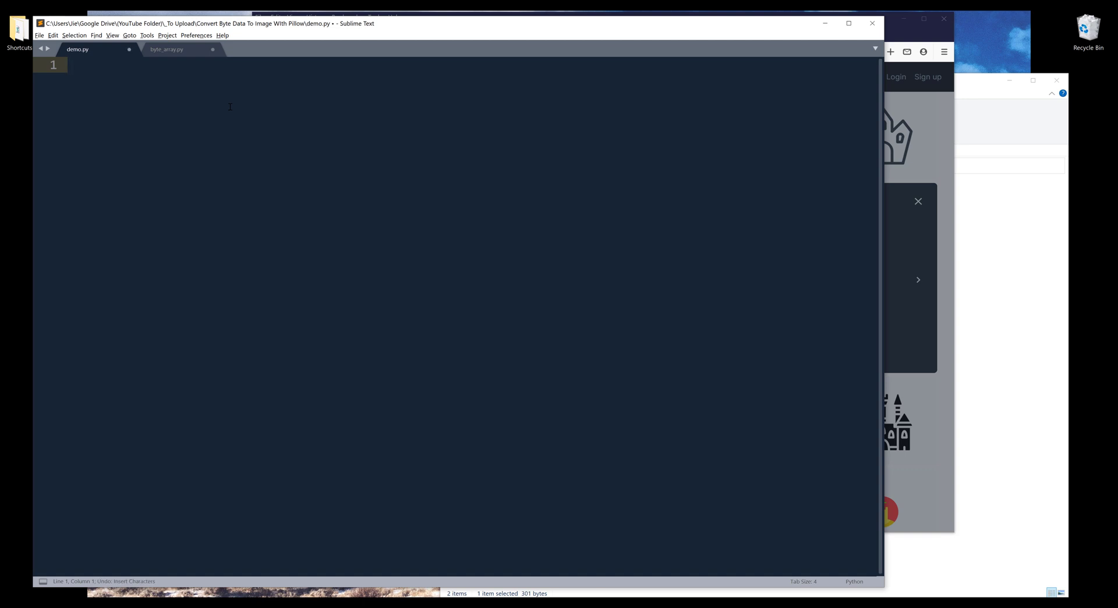
Write imports for PIL.Image (with a #pillow comment), io and base64, and start 'from byte_array import'
{"action": "type", "text": "import P"}
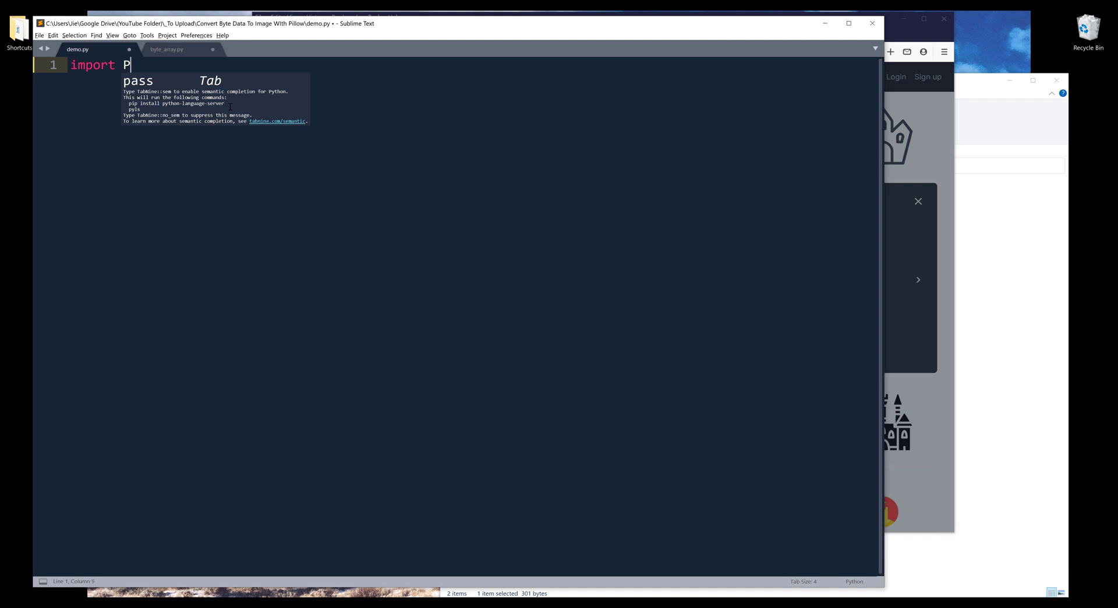
{"action": "type", "text": "IL.Image as Image"}
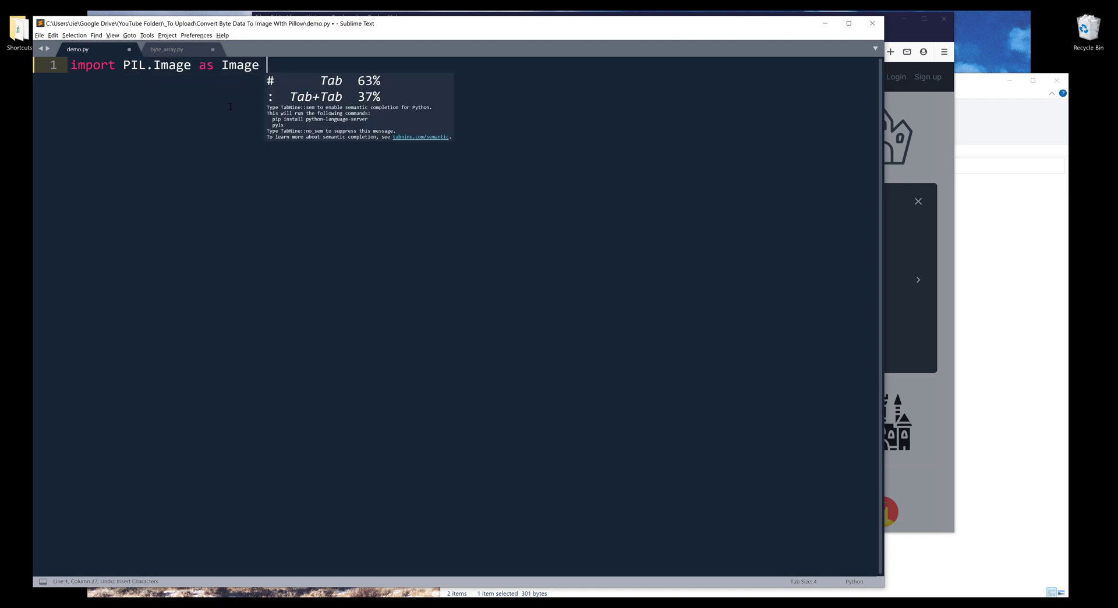
{"action": "type", "text": "# pip install"}
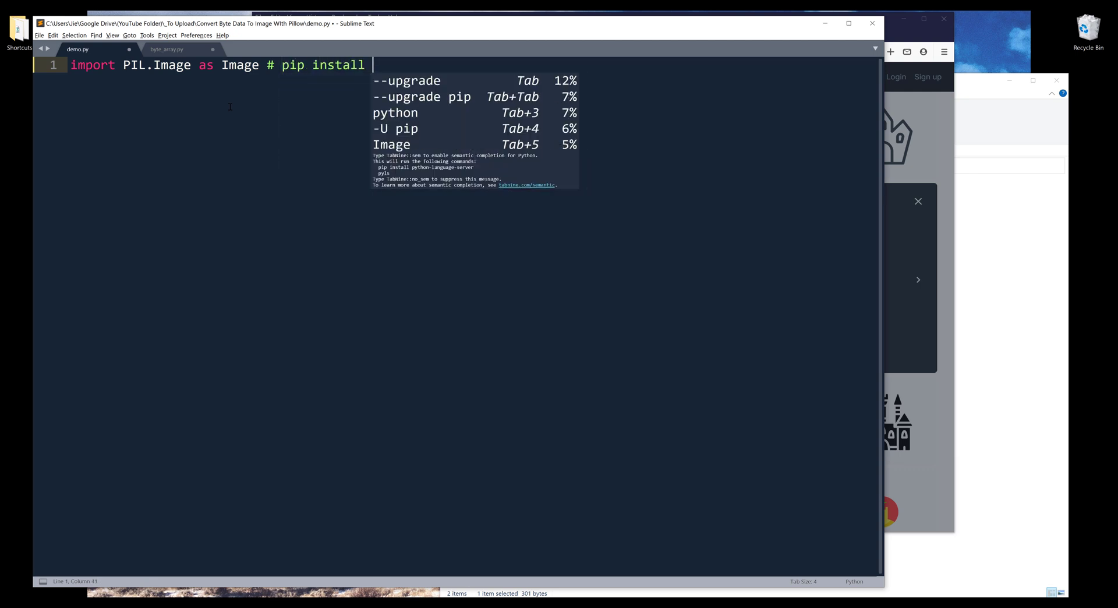
{"action": "type", "text": "pillow"}
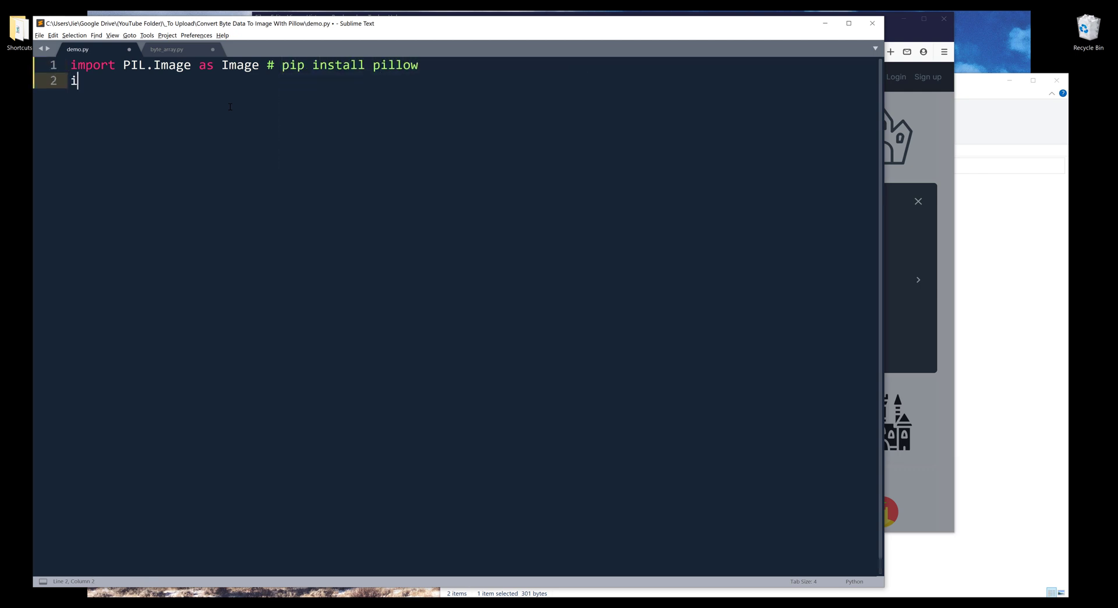
{"action": "type", "text": "mport io"}
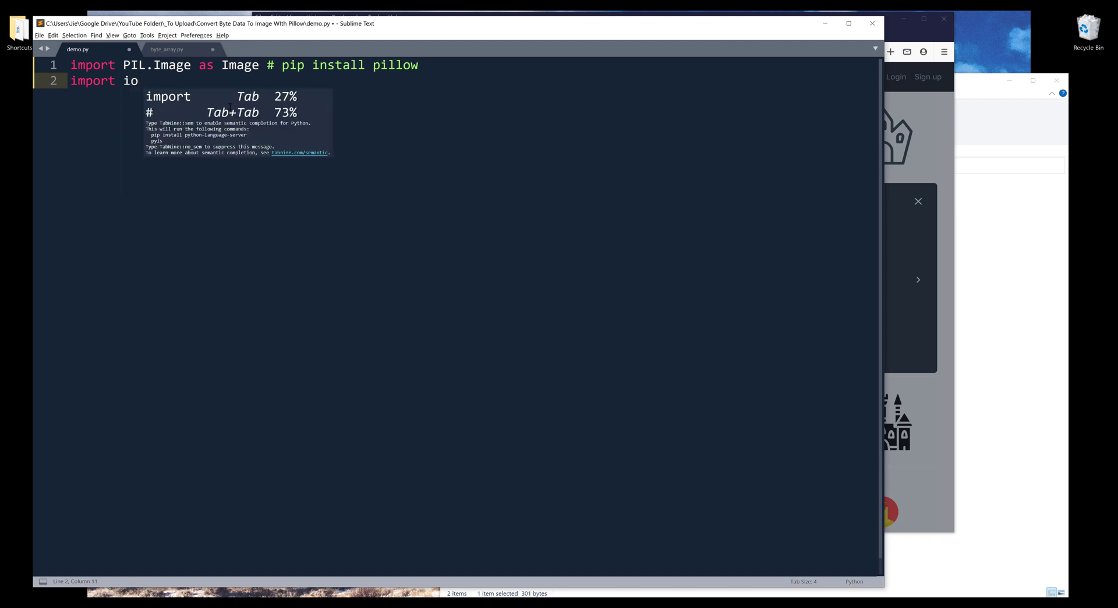
{"action": "type", "text": "import base64"}
{"action": "type", "text": "from"}
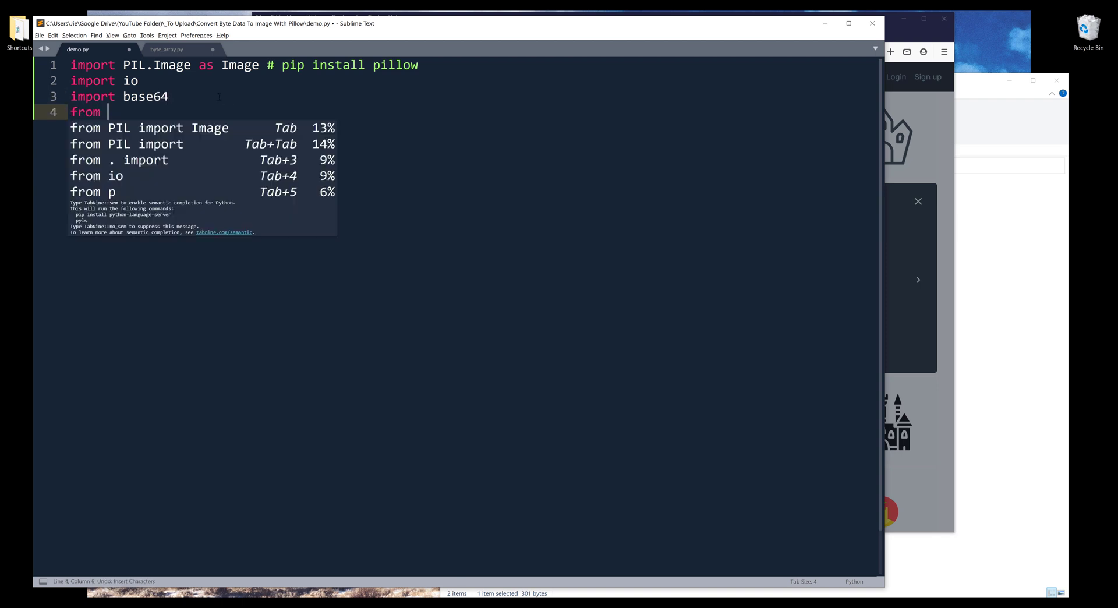
{"action": "type", "text": "byte_array import"}
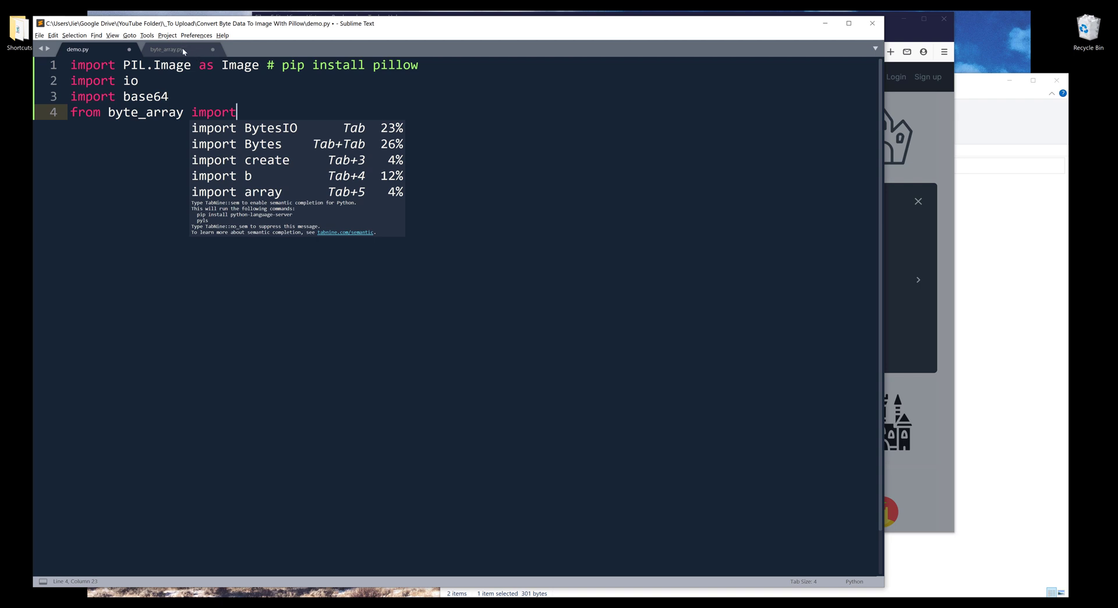
Check the name in byte_array.py and complete the import of byte_data, starting a 'base' line
{"action": "left_click", "coordinate": [165, 48]}
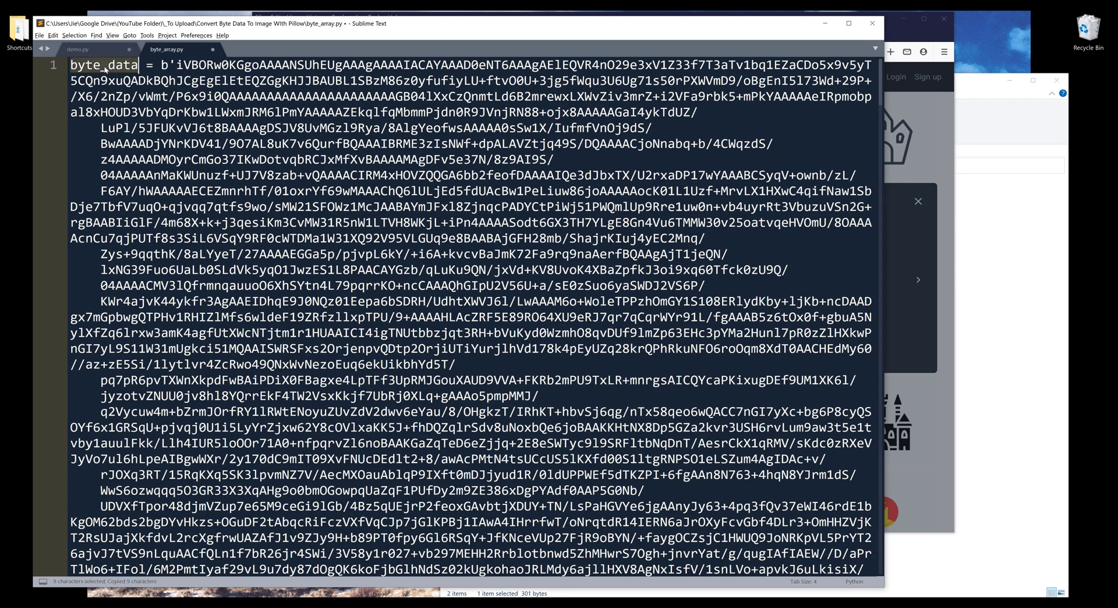
{"action": "left_click", "coordinate": [75, 47]}
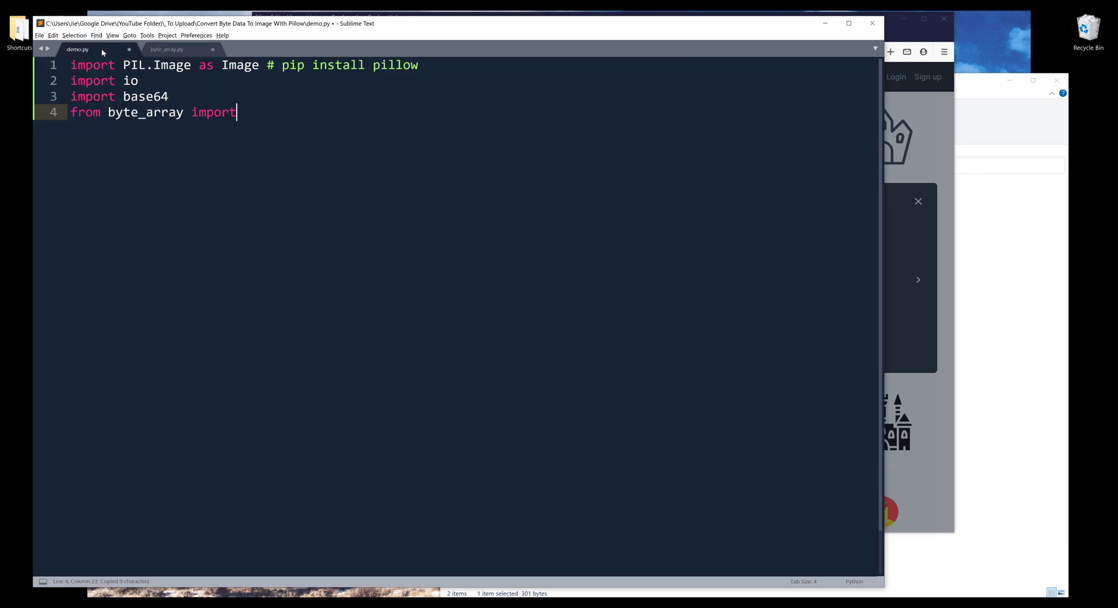
{"action": "type", "text": "byte_data"}
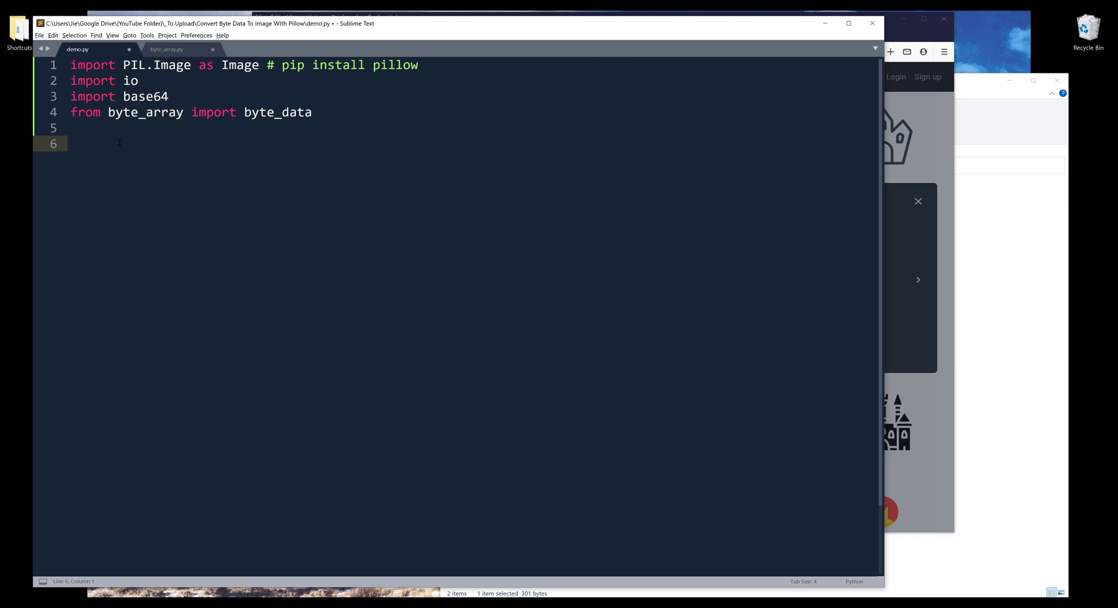
{"action": "type", "text": "base"}
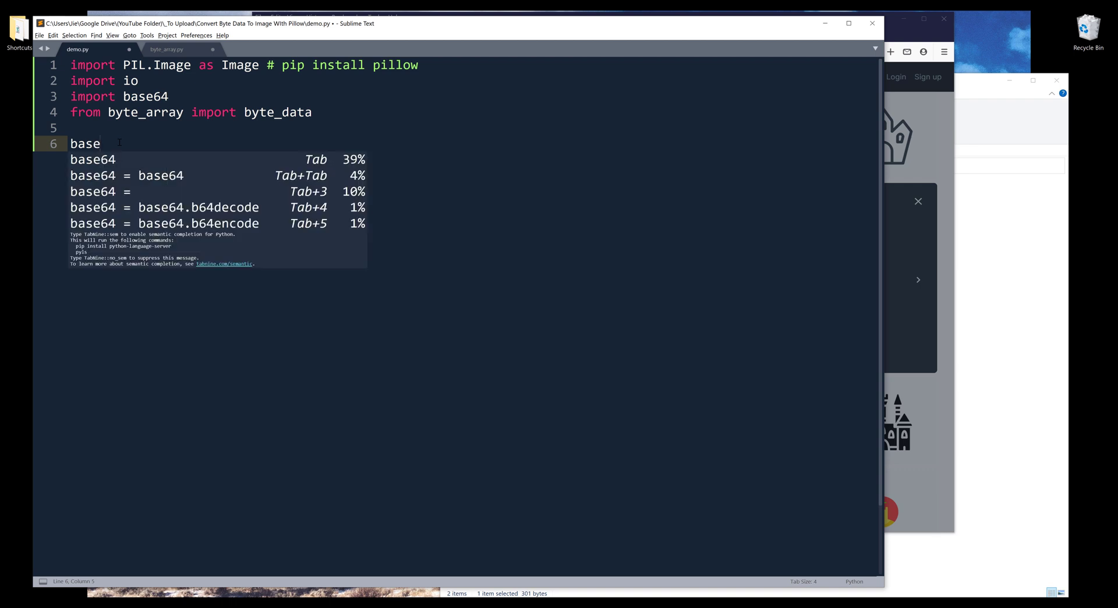
Write b = base64.b64decode(byte_data) and print(b), and run it, hitting No module named 'PIL'
{"action": "type", "text": "64"}
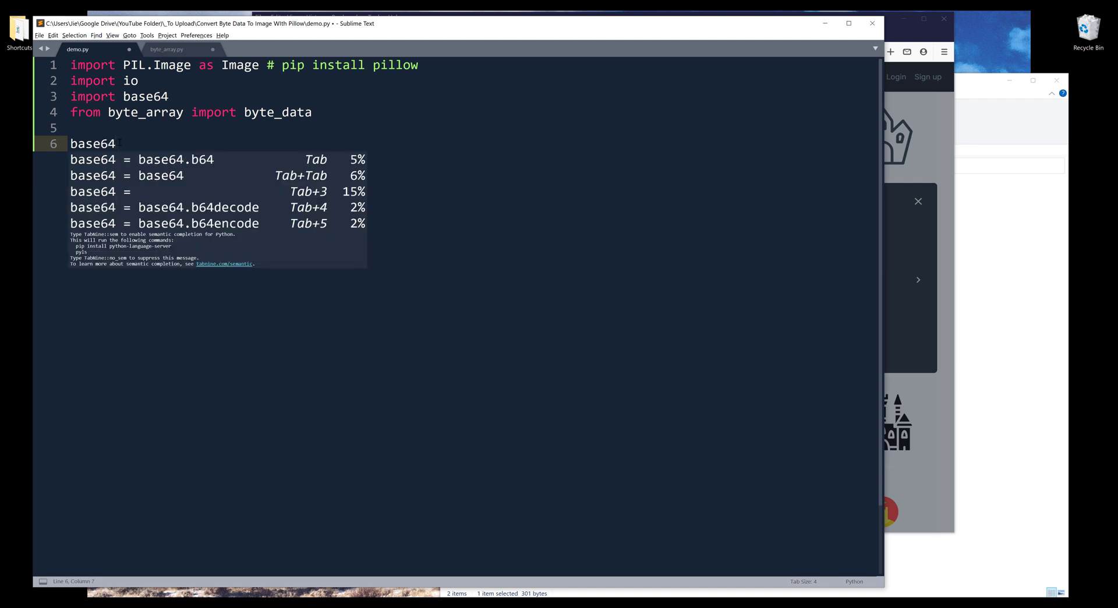
{"action": "type", "text": ".b"}
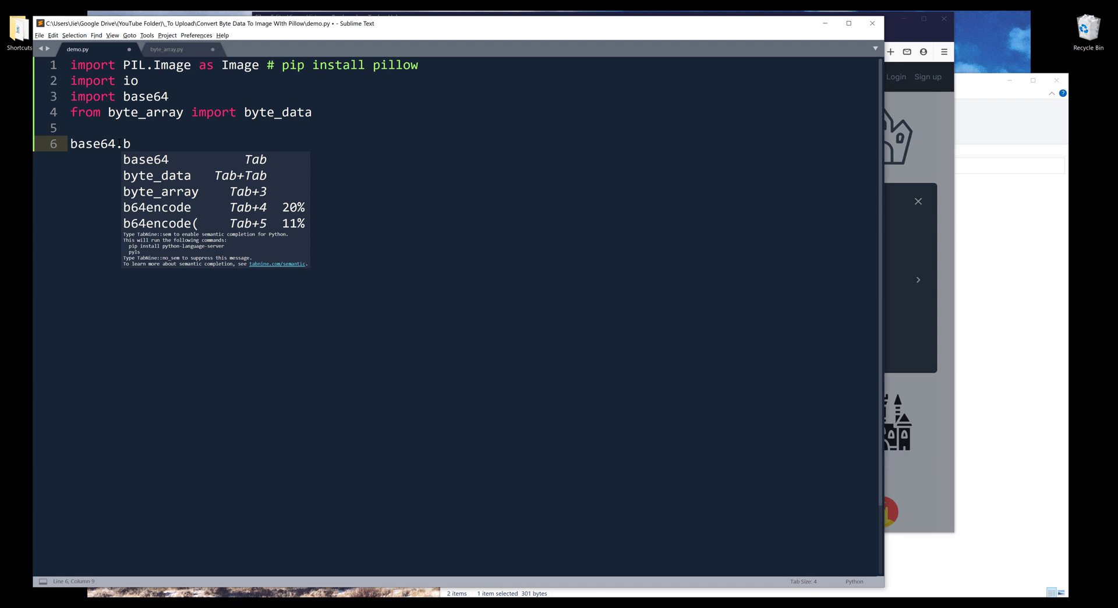
{"action": "type", "text": "64decod"}
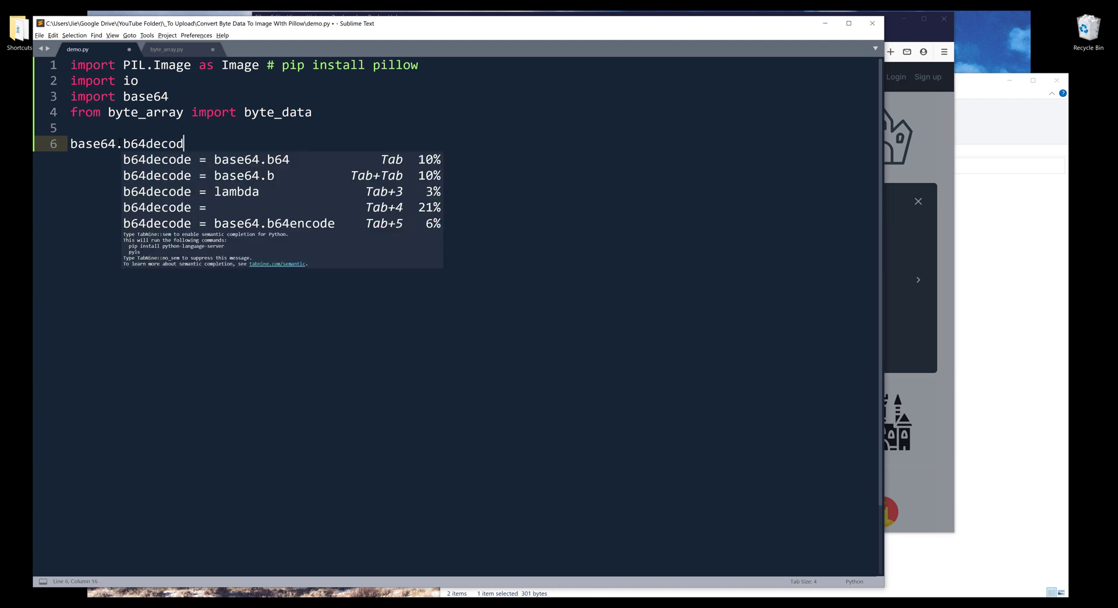
{"action": "type", "text": "e()"}
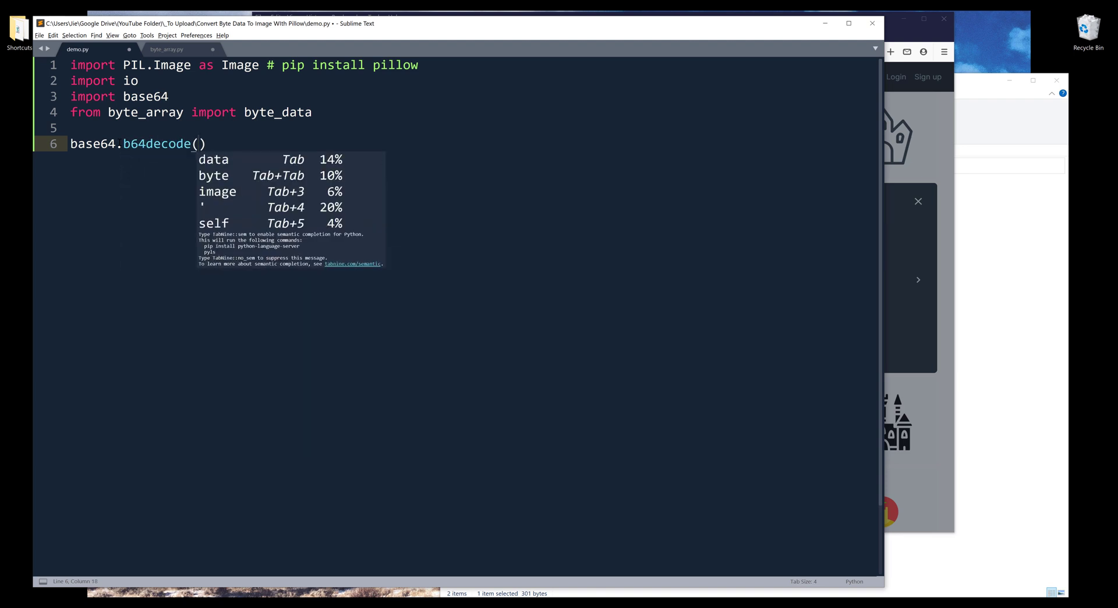
{"action": "type", "text": "byte_"}
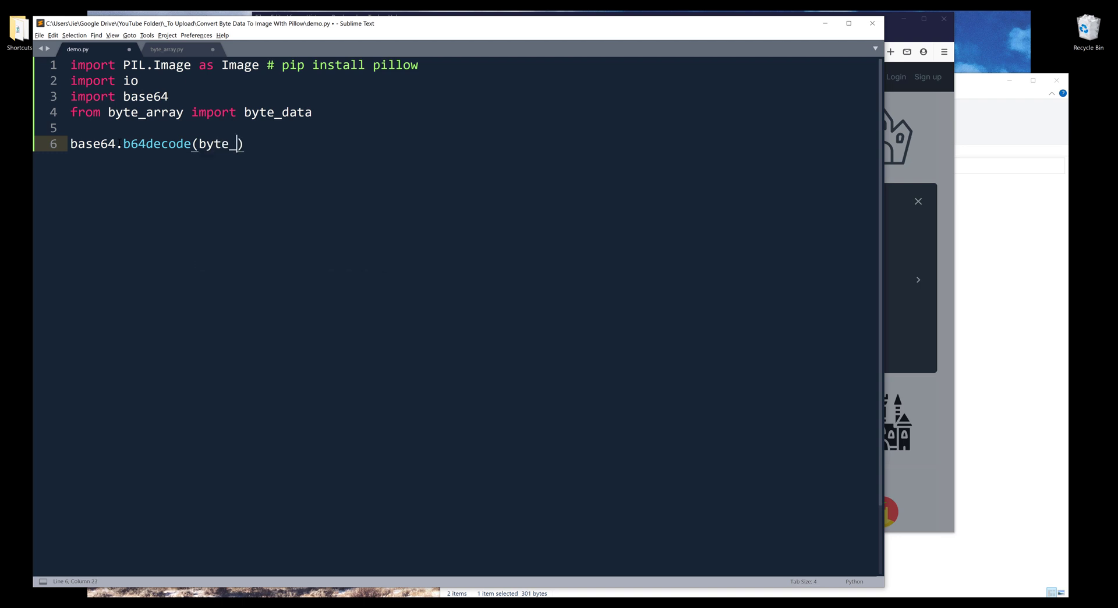
{"action": "type", "text": "data"}
{"action": "type", "text": "print("}
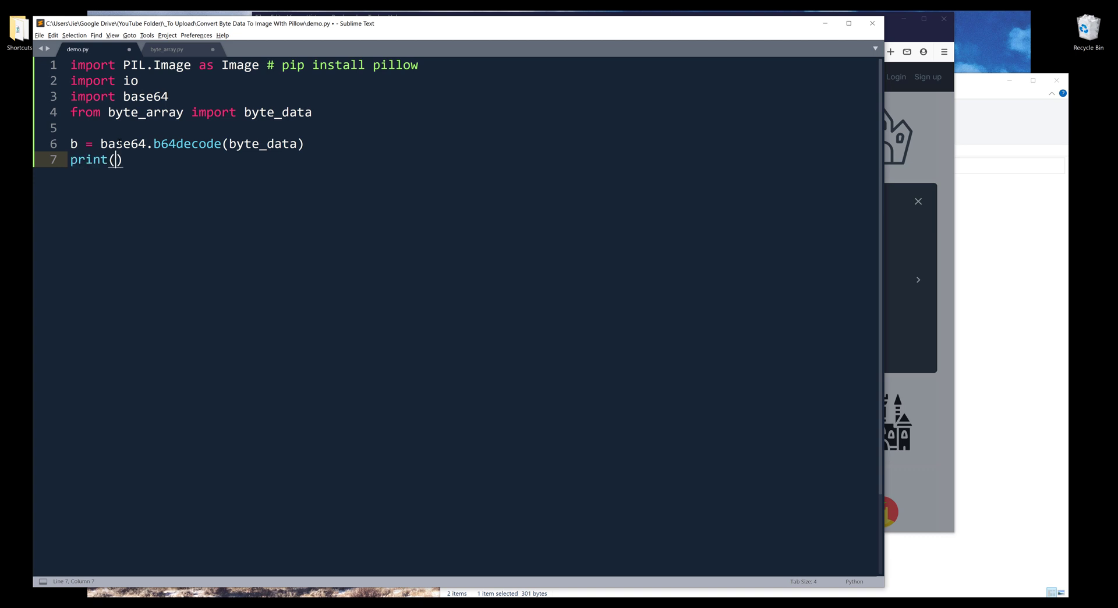
{"action": "type", "text": "b"}
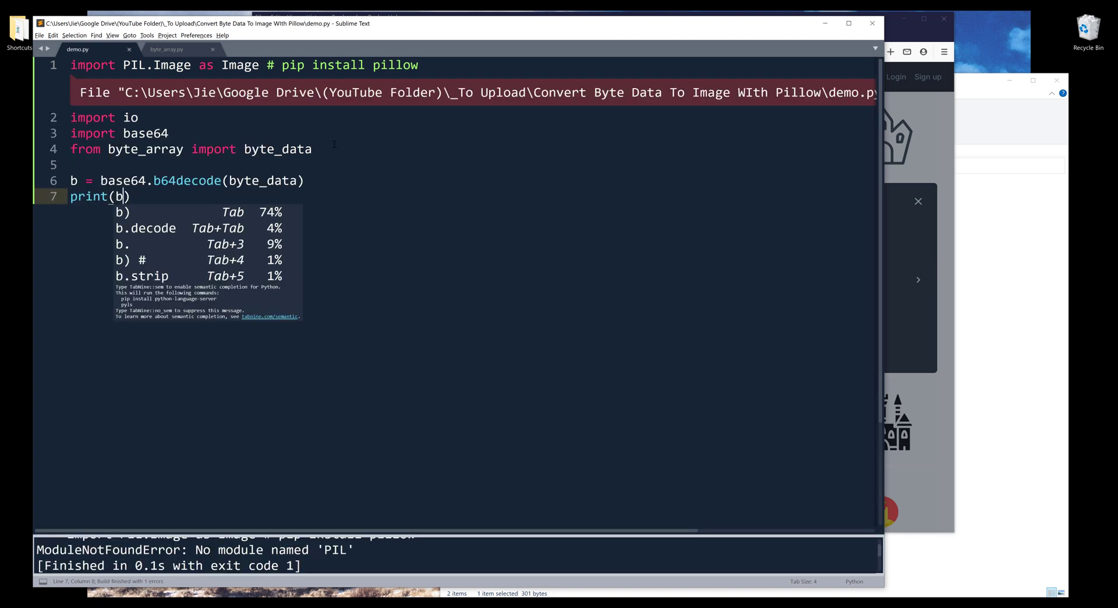
Rerun to print the decoded PNG bytes and compare them with the base64 data in byte_array.py
{"action": "type", "text": "activ"}
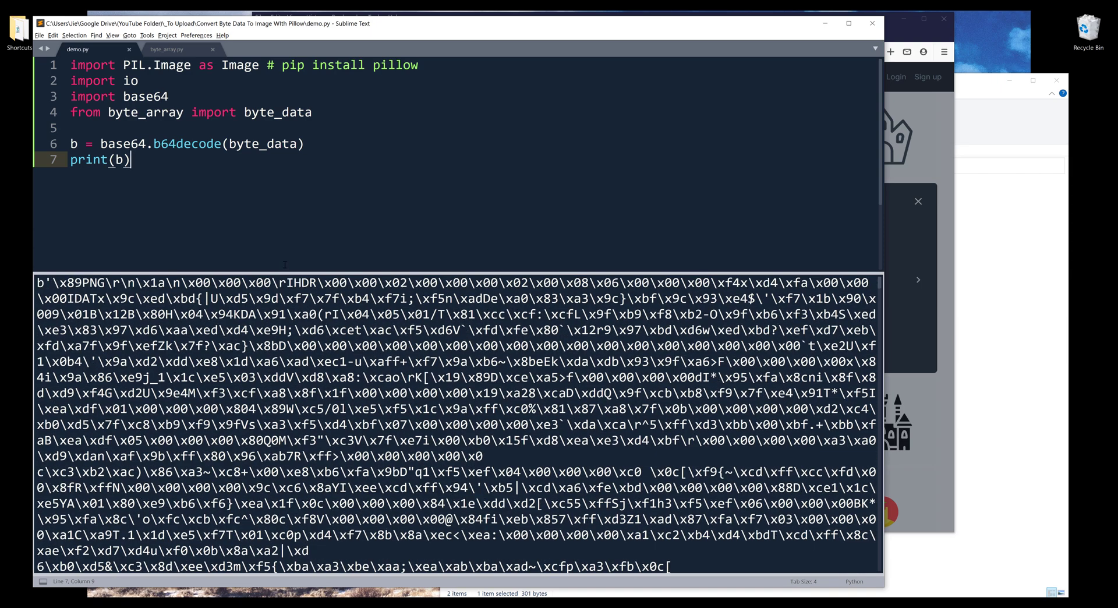
{"action": "left_click", "coordinate": [167, 49]}
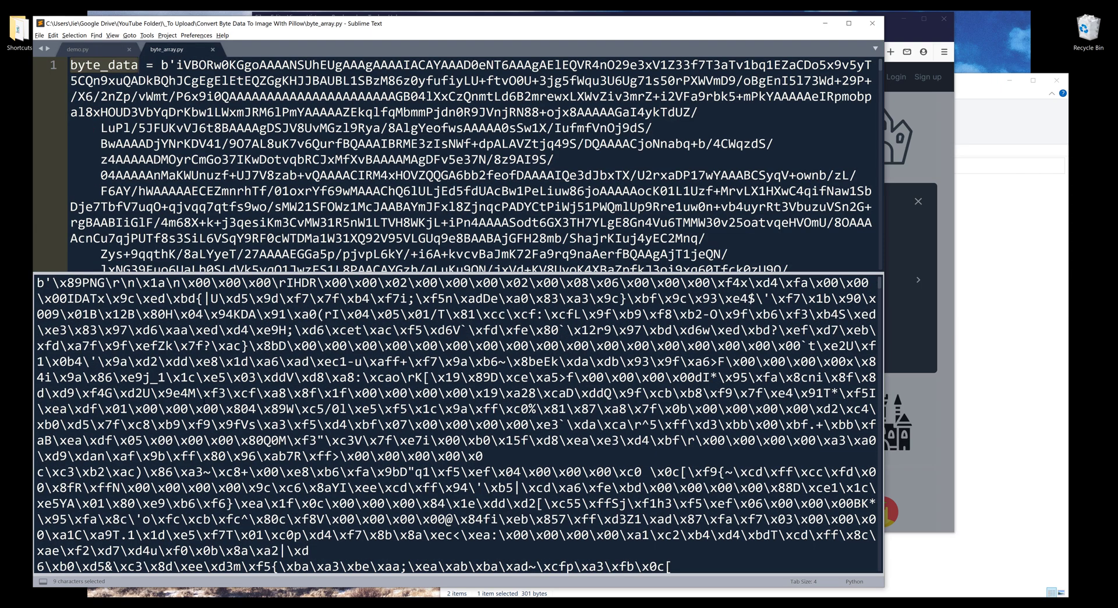
{"action": "left_click", "coordinate": [75, 51]}
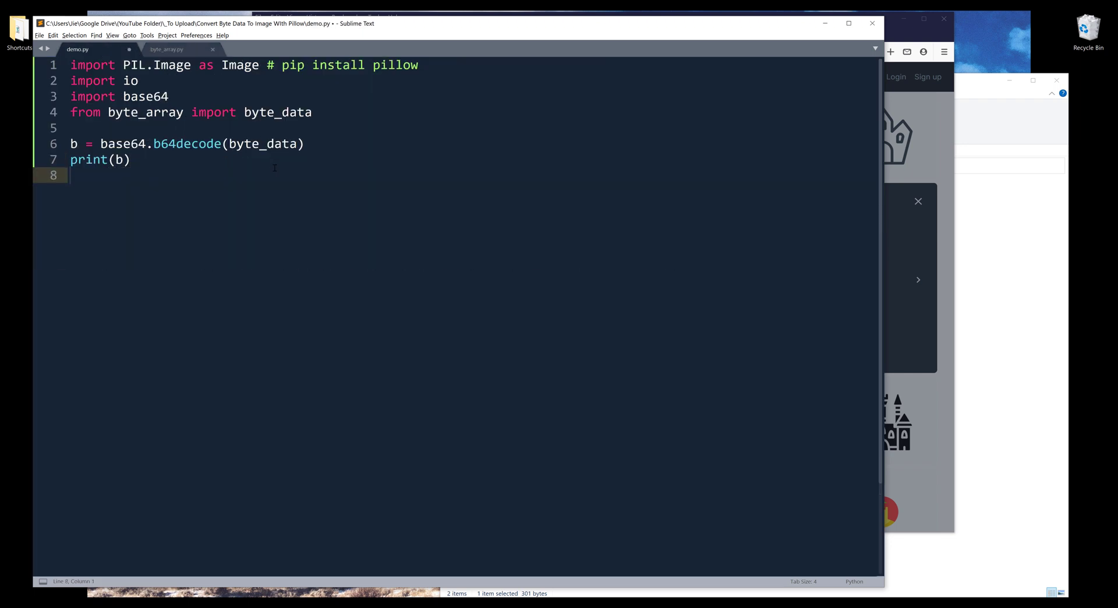
Write img = Image.open(io.BytesIO(b)) and img.show(), and run to display the castle image
{"action": "type", "text": "Image"}
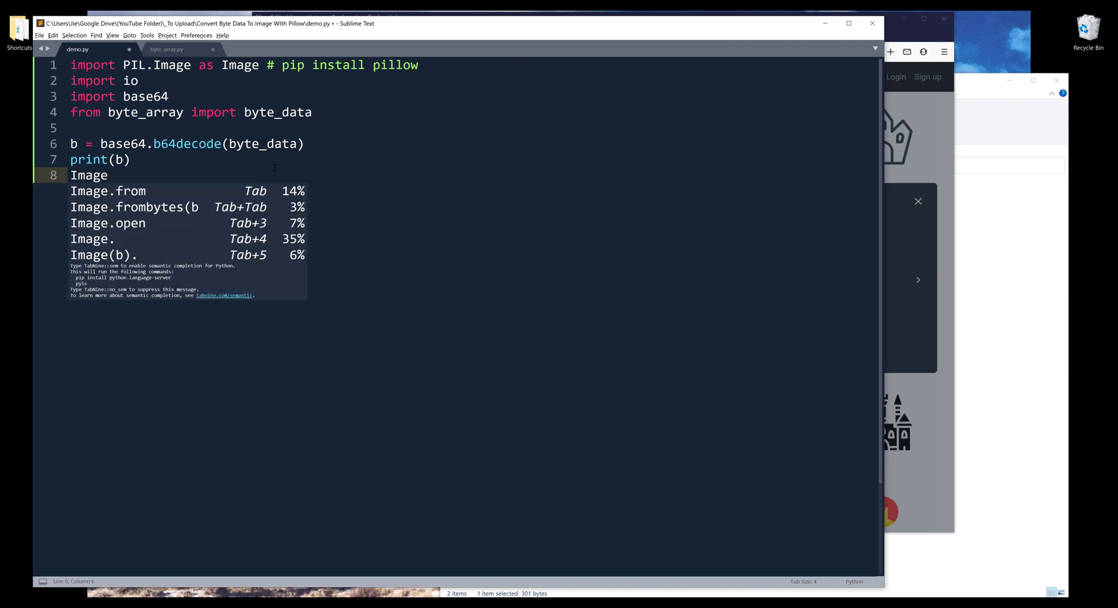
{"action": "type", "text": ".open("}
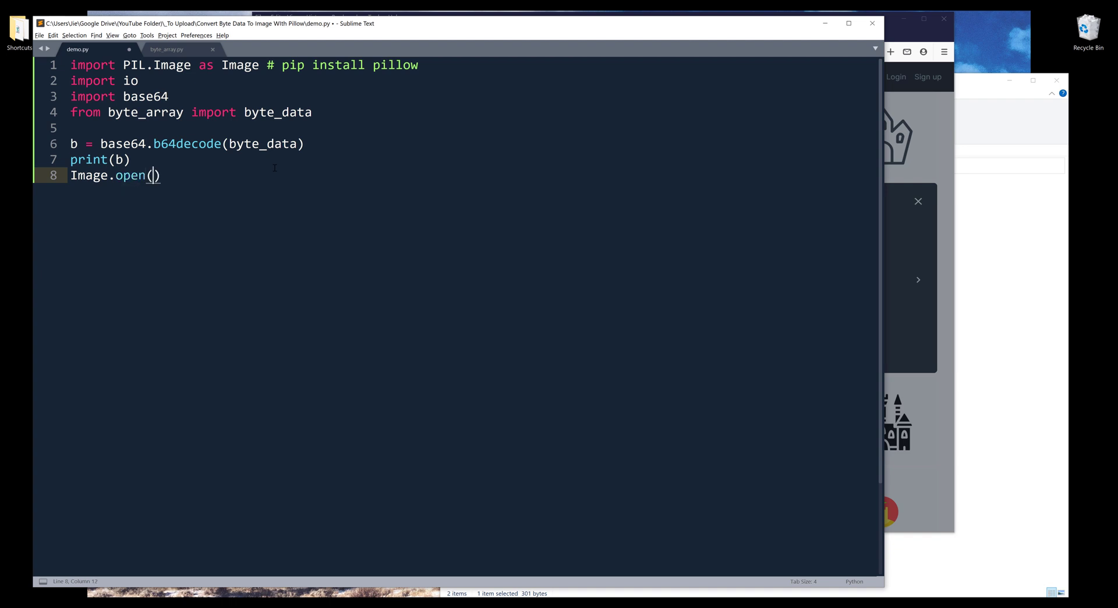
{"action": "type", "text": "io."}
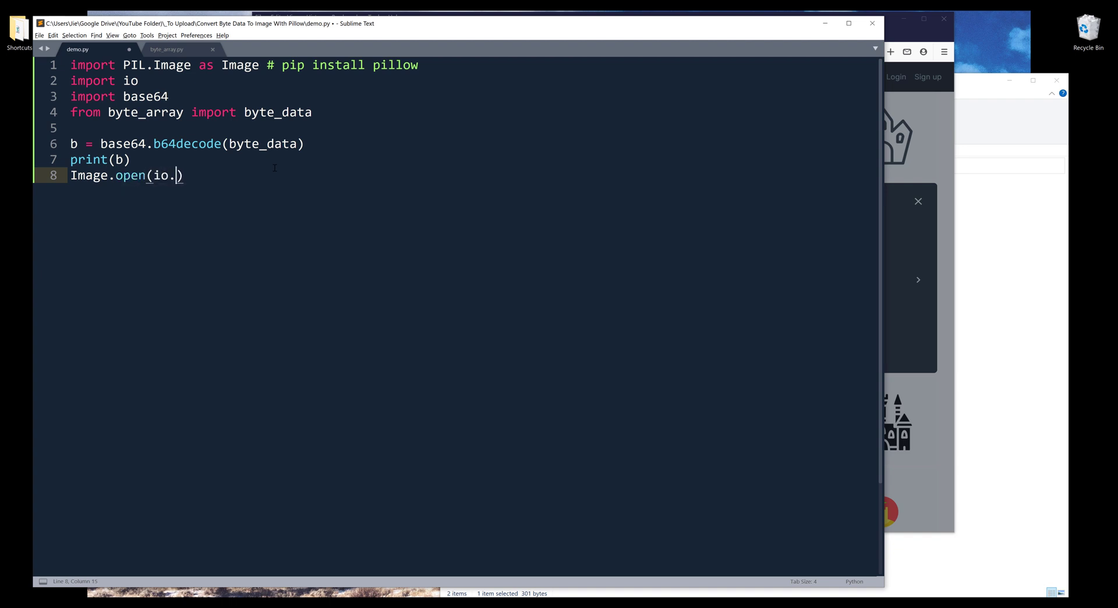
{"action": "type", "text": "BytesIO(b"}
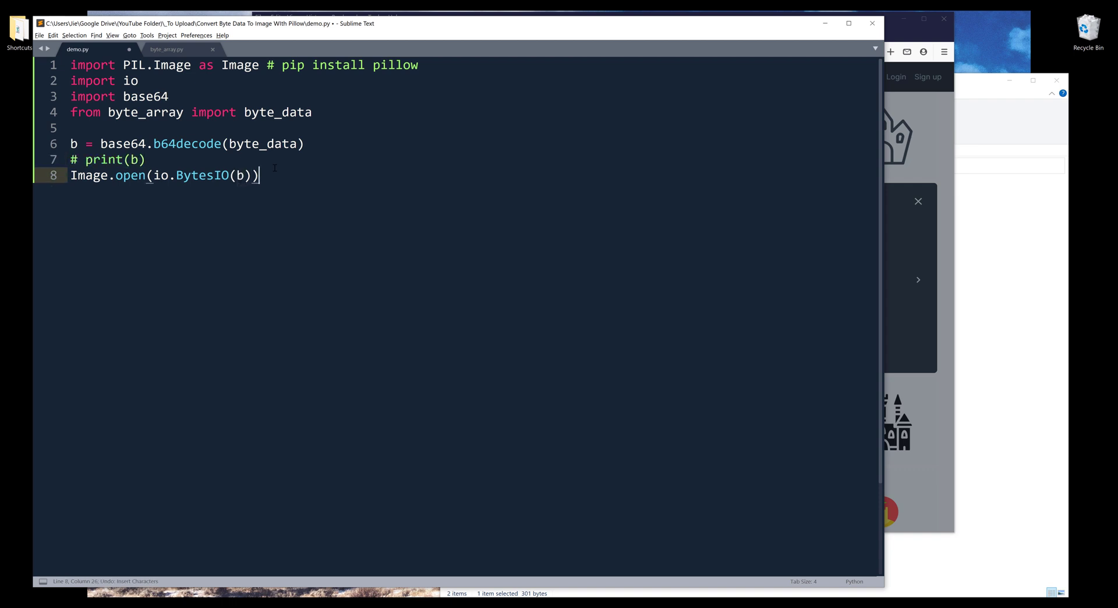
{"action": "type", "text": "i"}
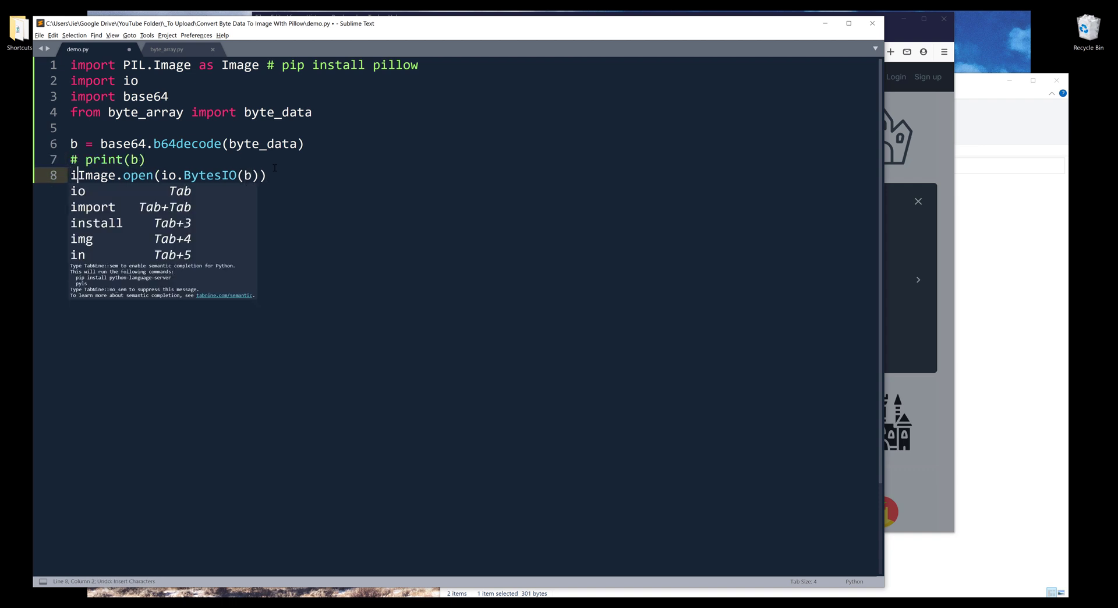
{"action": "type", "text": "mg ="}
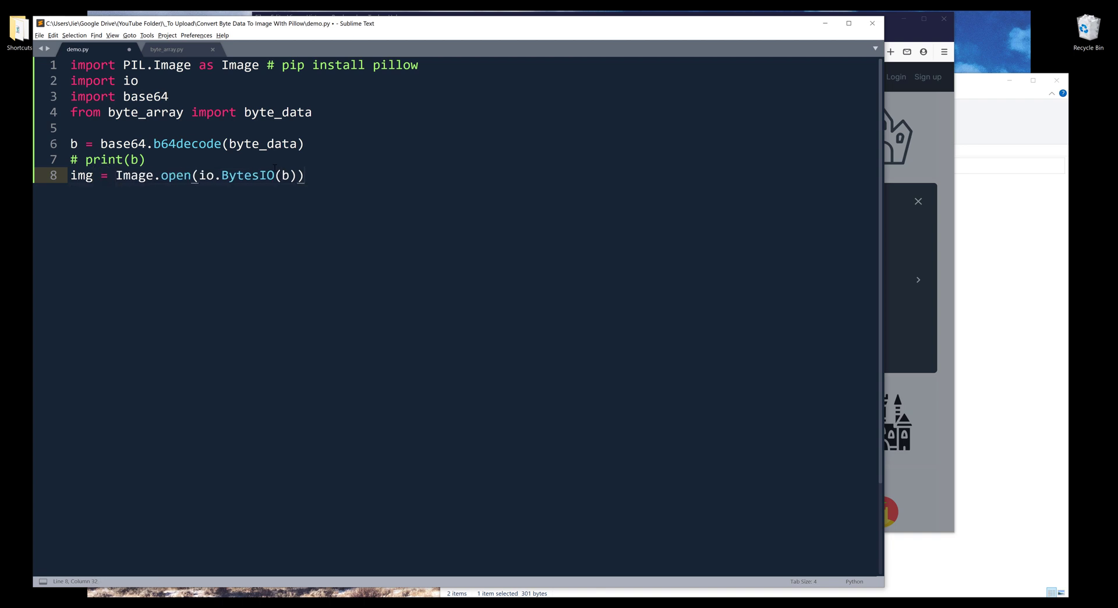
{"action": "type", "text": "img.show("}
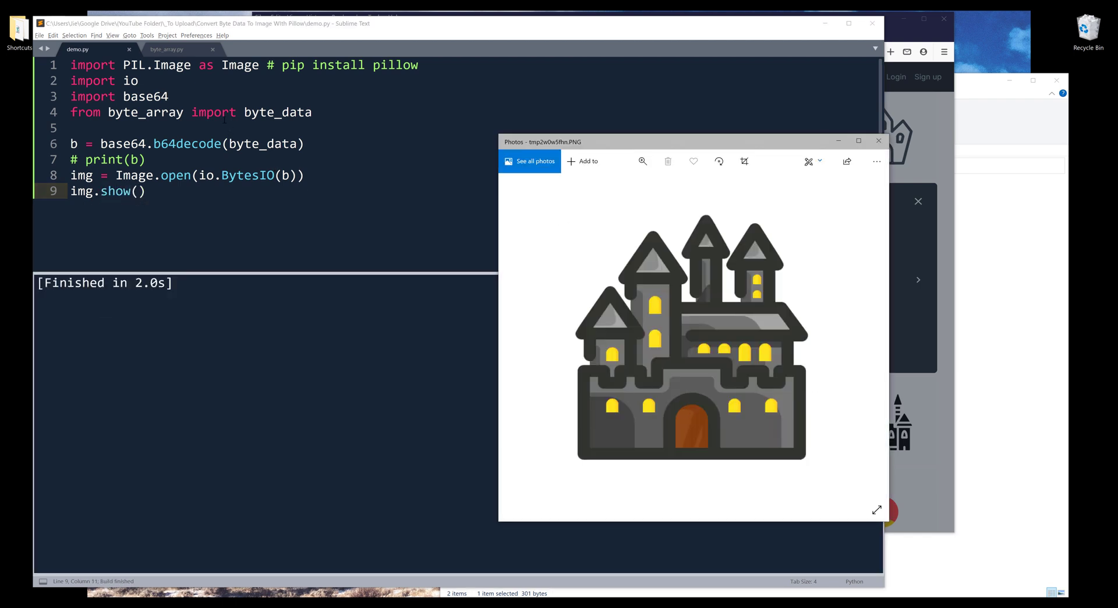
Close the castle image preview and return to demo.py
{"action": "left_click", "coordinate": [169, 49]}
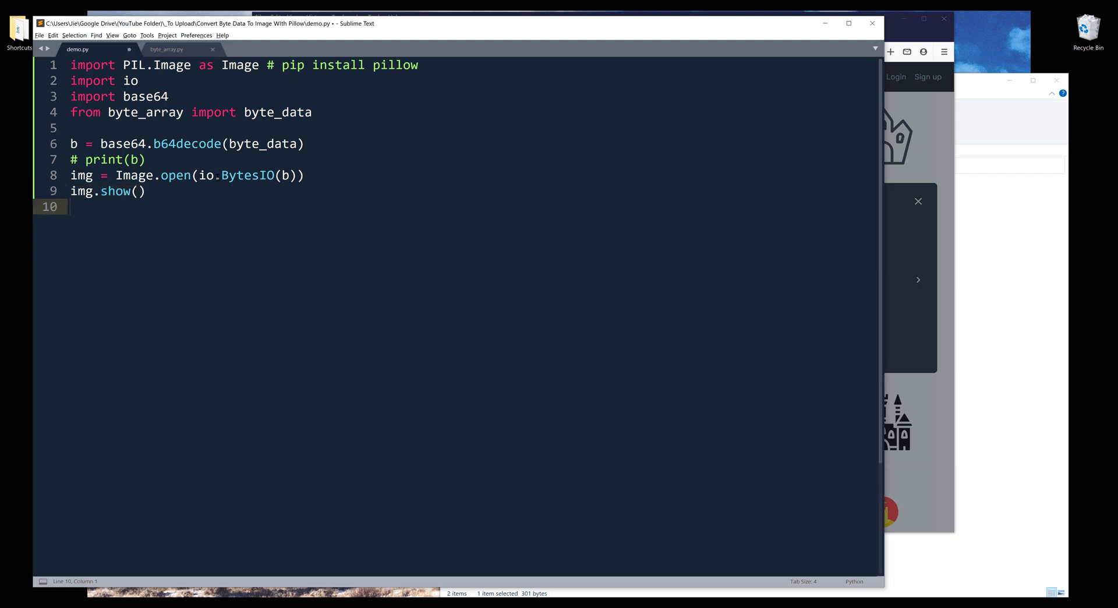
Write img.save('My Castle.png') and begin a print call on line 12
{"action": "type", "text": "im"}
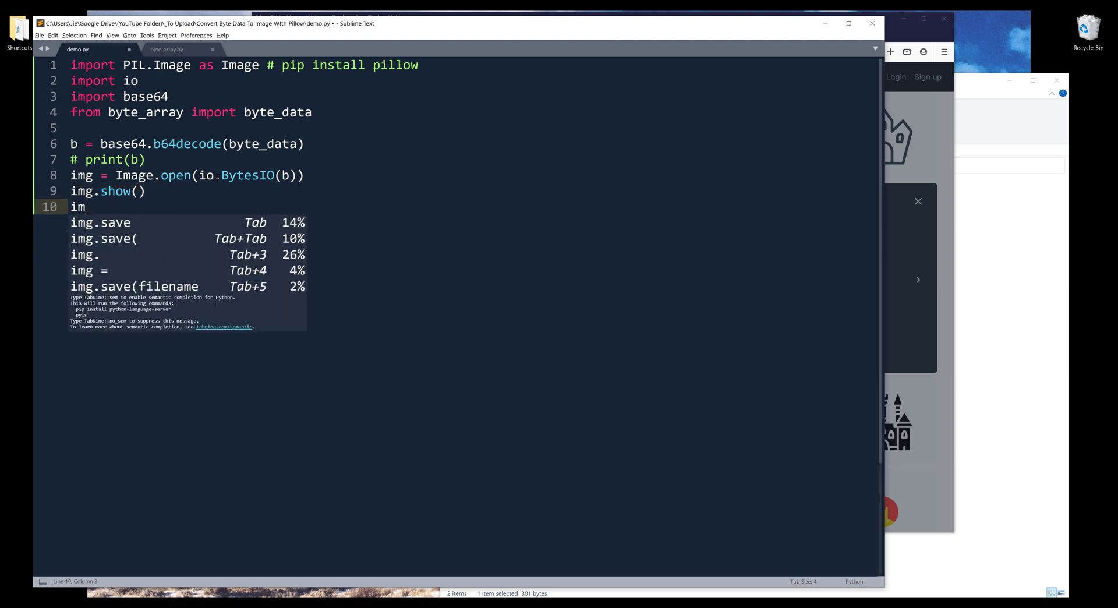
{"action": "type", "text": "g.save"}
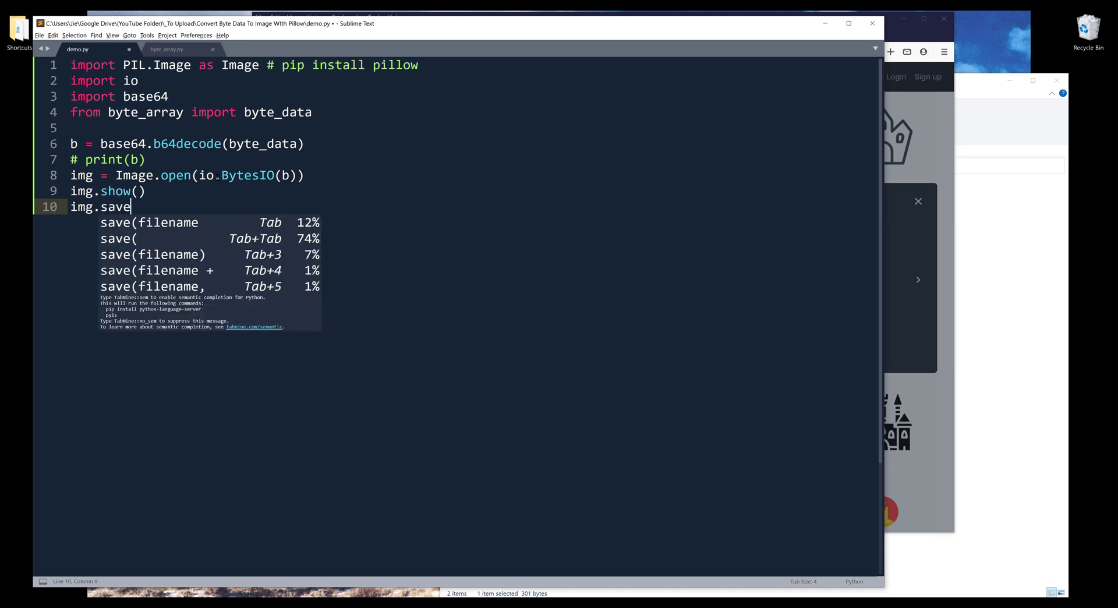
{"action": "type", "text": "('')"}
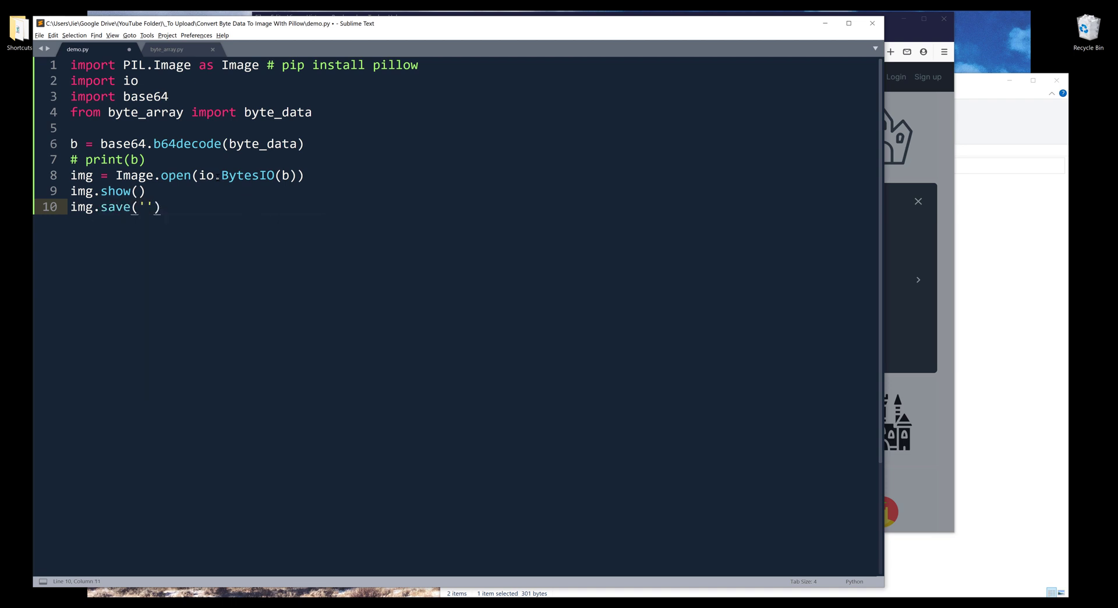
{"action": "type", "text": "My"}
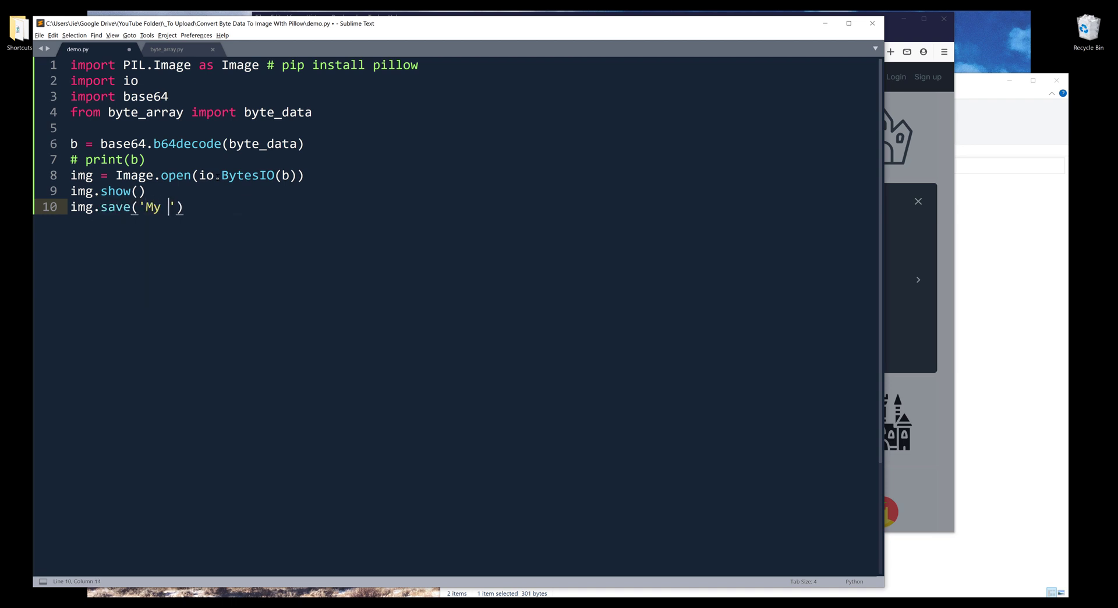
{"action": "type", "text": "Castle.png"}
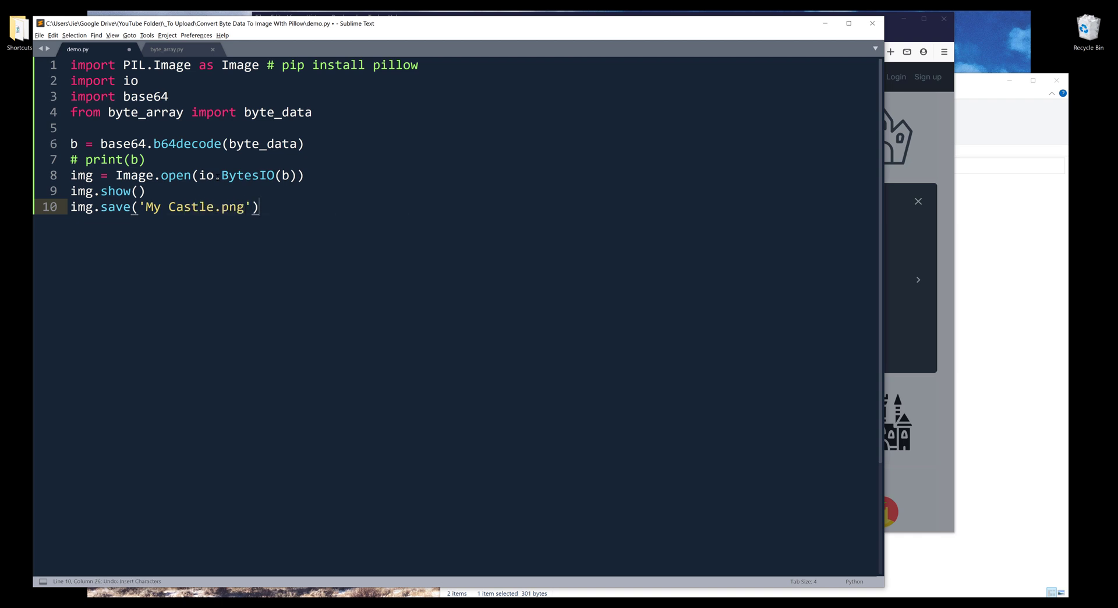
{"action": "type", "text": "print"}
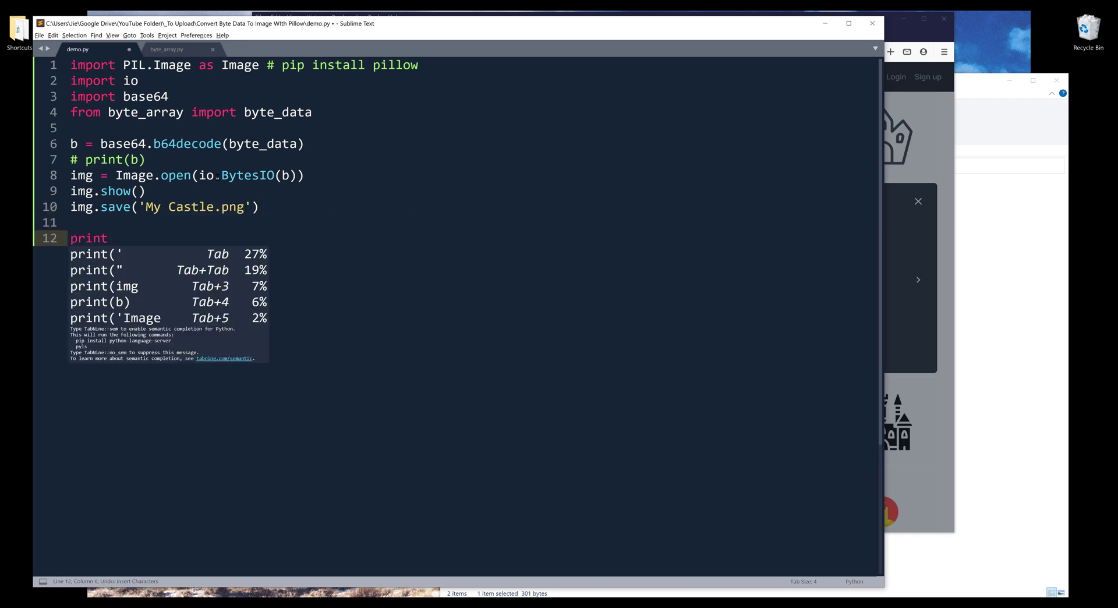
Print img.size, height, width, format and mode, and run to see (512, 512), 512, 512, PNG, RGBA
{"action": "type", "text": "(img.size"}
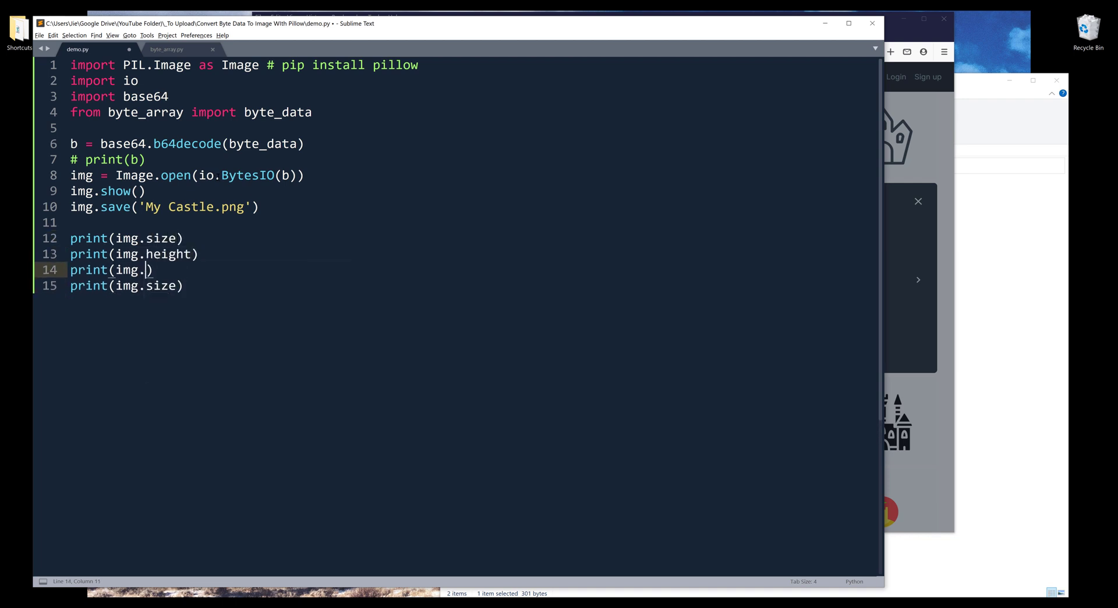
{"action": "type", "text": "width)"}
{"action": "left_click", "coordinate": [126, 285]}
{"action": "type", "text": "format"}
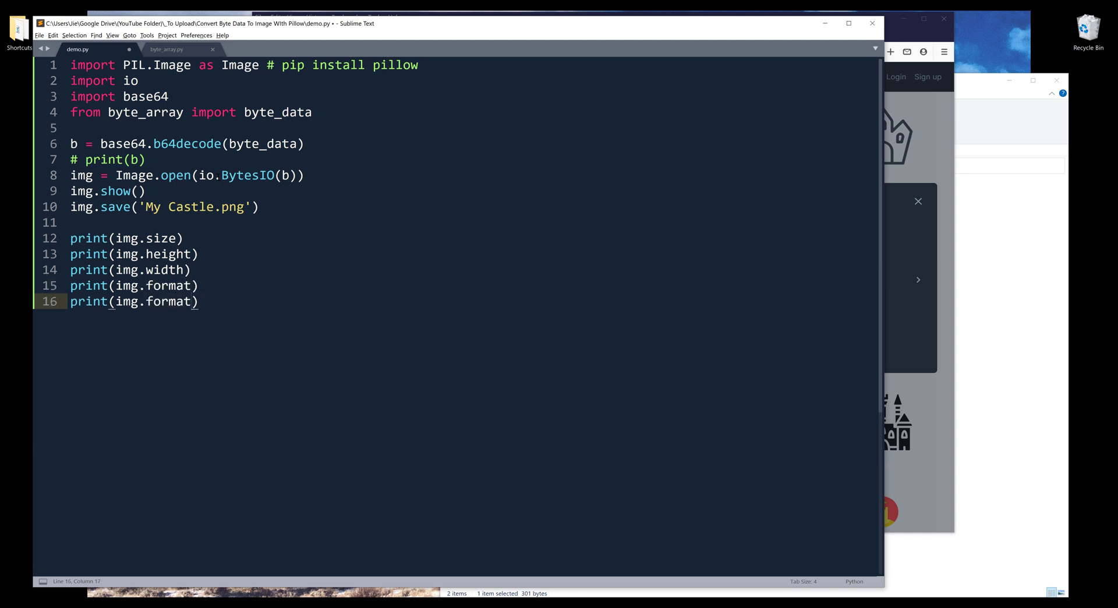
{"action": "key", "text": "ctrl+b"}
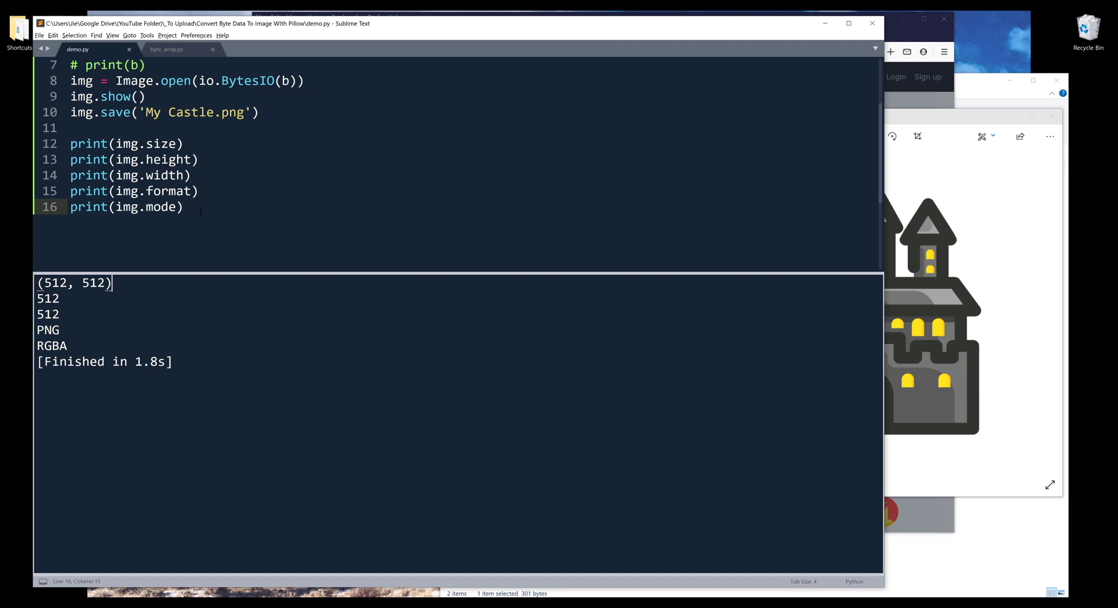
Locate My Castle.png in the project folder and view the castle image in Photos
{"action": "left_click", "coordinate": [122, 143]}
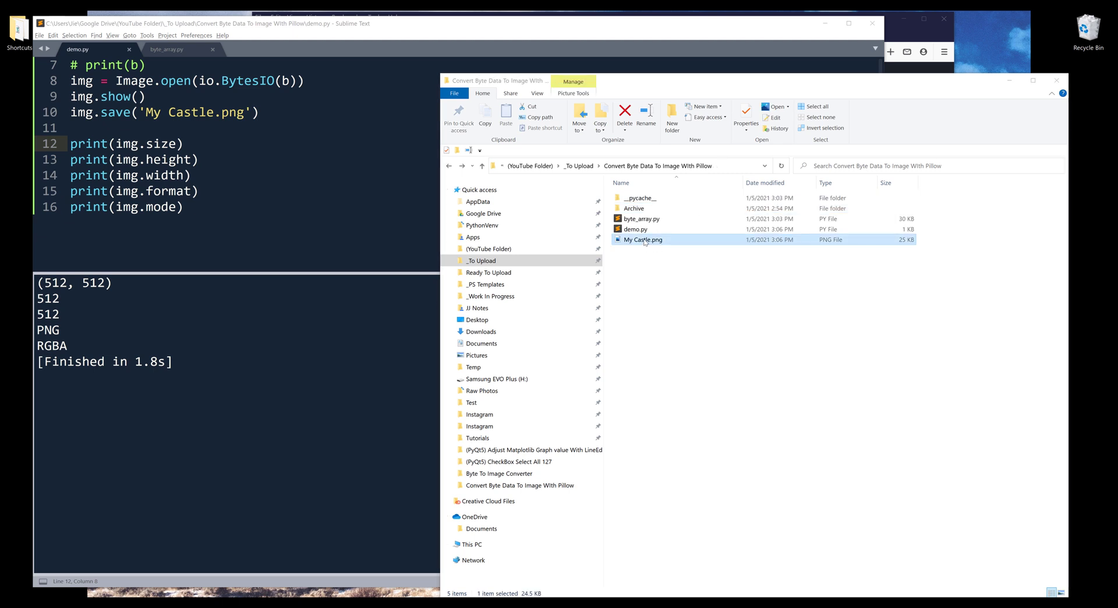
{"action": "double_click", "coordinate": [643, 239]}
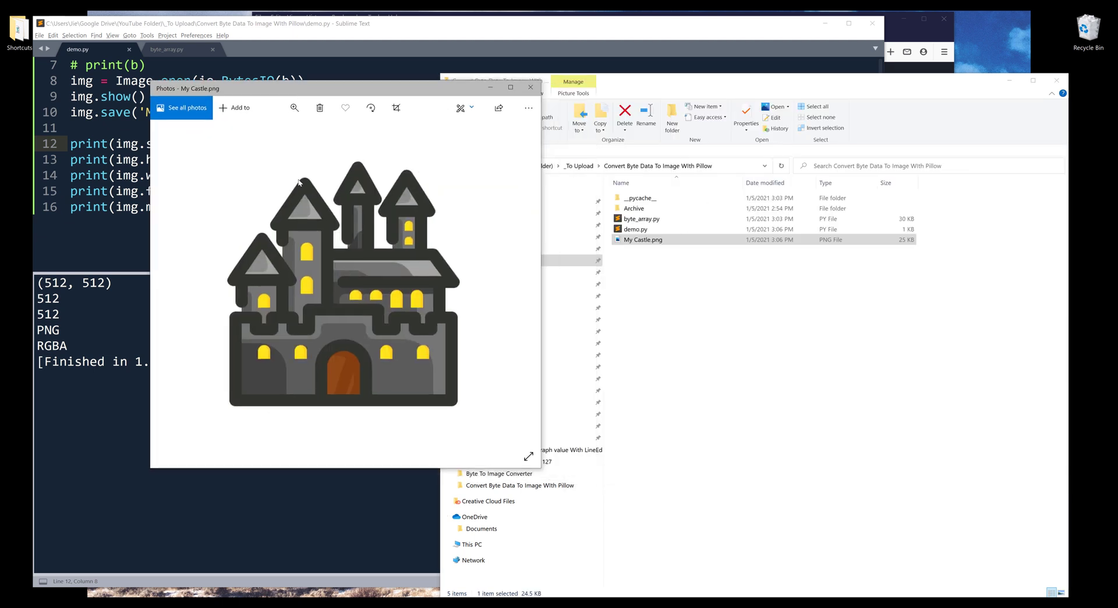